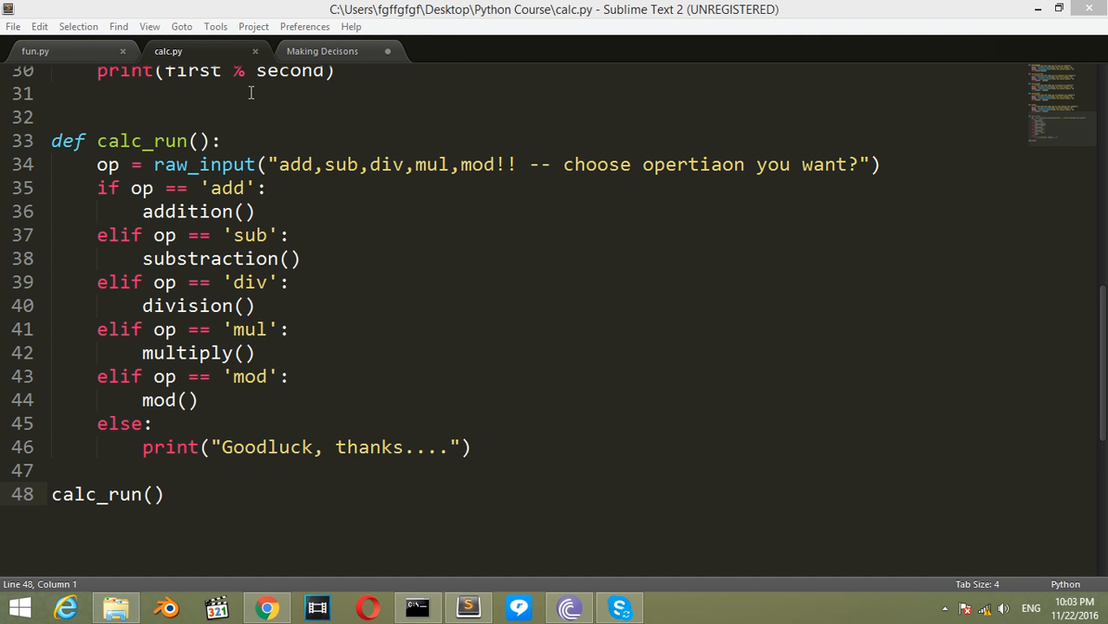
{"action": "mouse_move", "coordinate": [489, 270]}
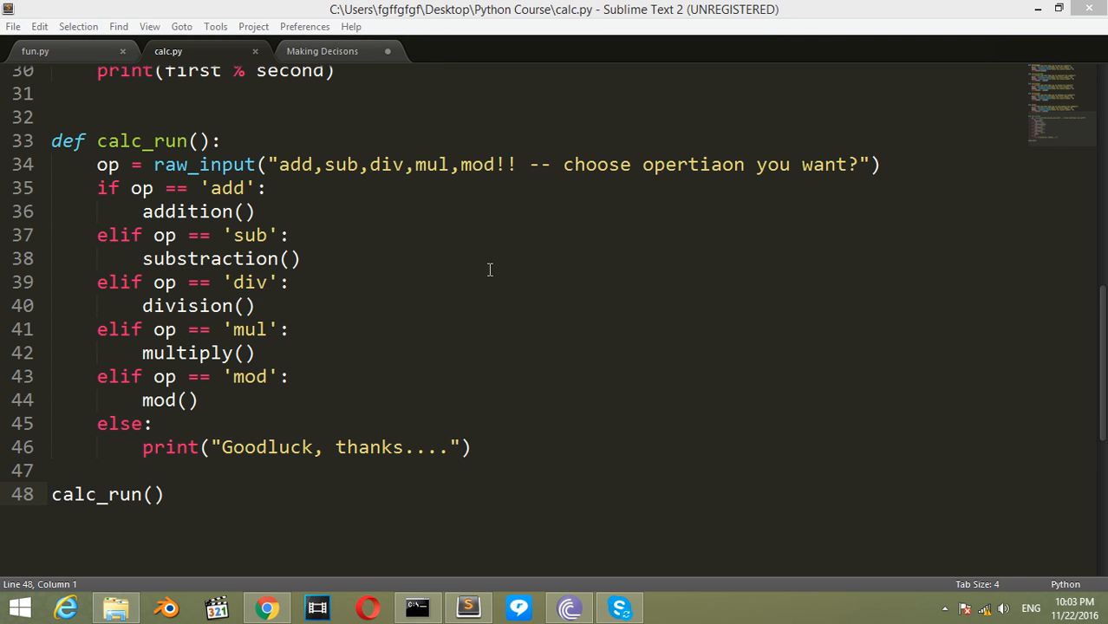
- Select all of the Making Decisons notes (if/elif/else, comparisons, booleans) and clear them, leaving an empty document
{"action": "scroll", "scroll_direction": "up", "scroll_amount": 3}
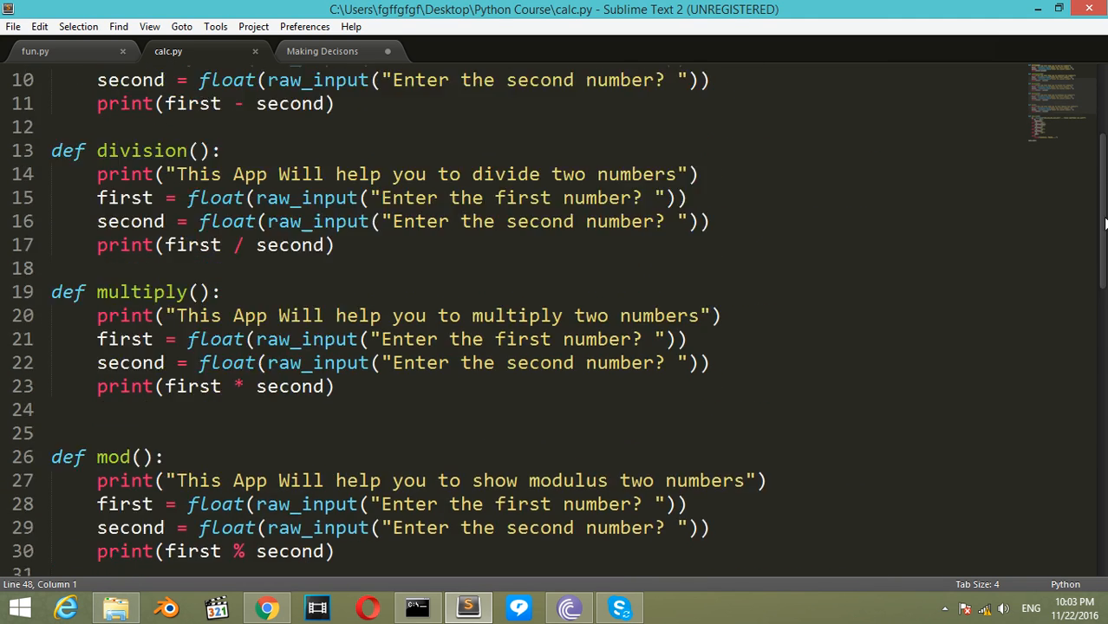
{"action": "scroll", "scroll_direction": "down", "scroll_amount": 3}
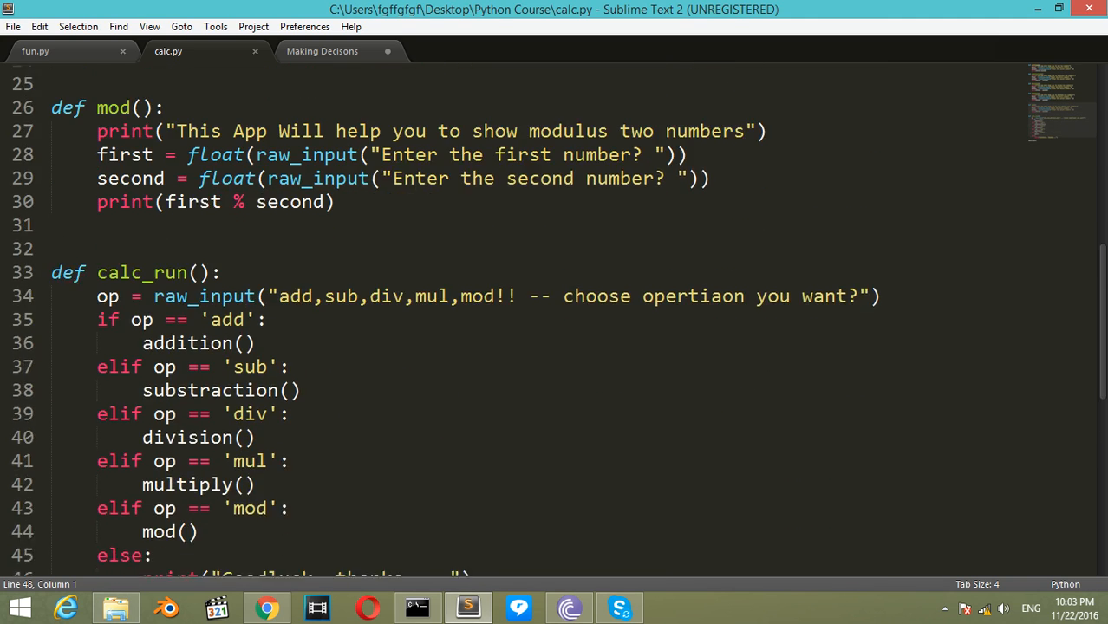
{"action": "scroll", "scroll_direction": "down", "scroll_amount": 3}
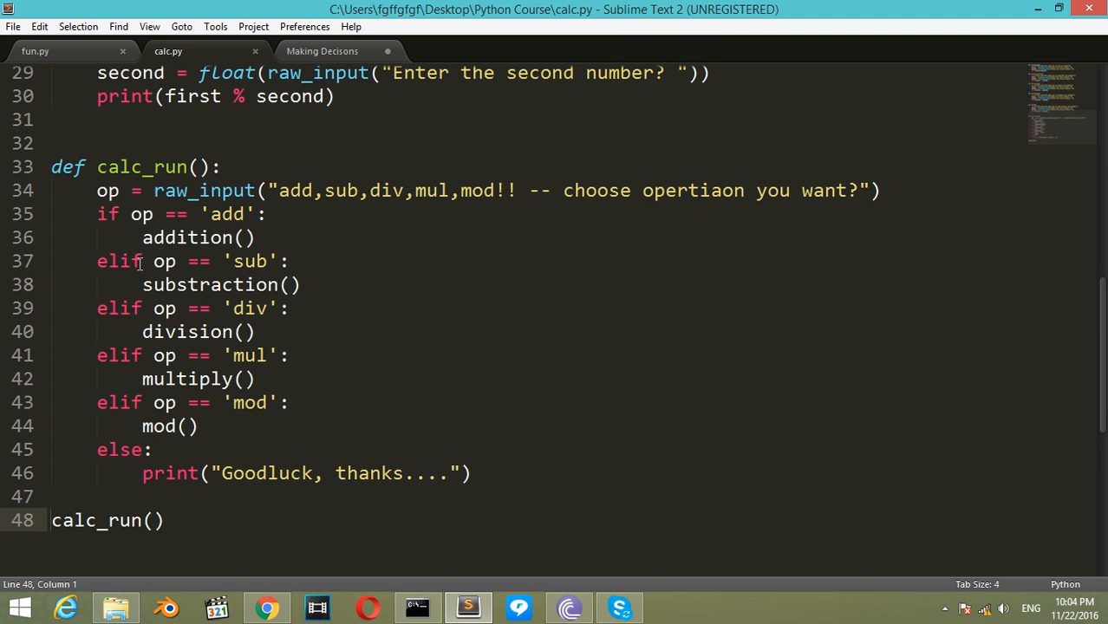
{"action": "scroll", "scroll_direction": "up", "scroll_amount": 3}
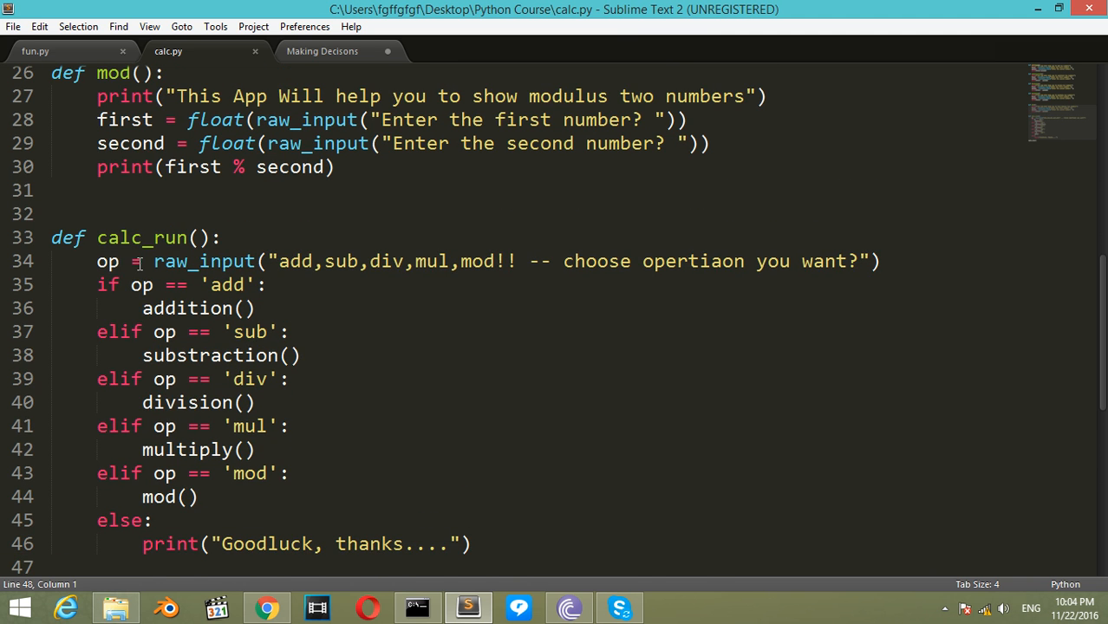
{"action": "scroll", "scroll_direction": "up", "scroll_amount": 3}
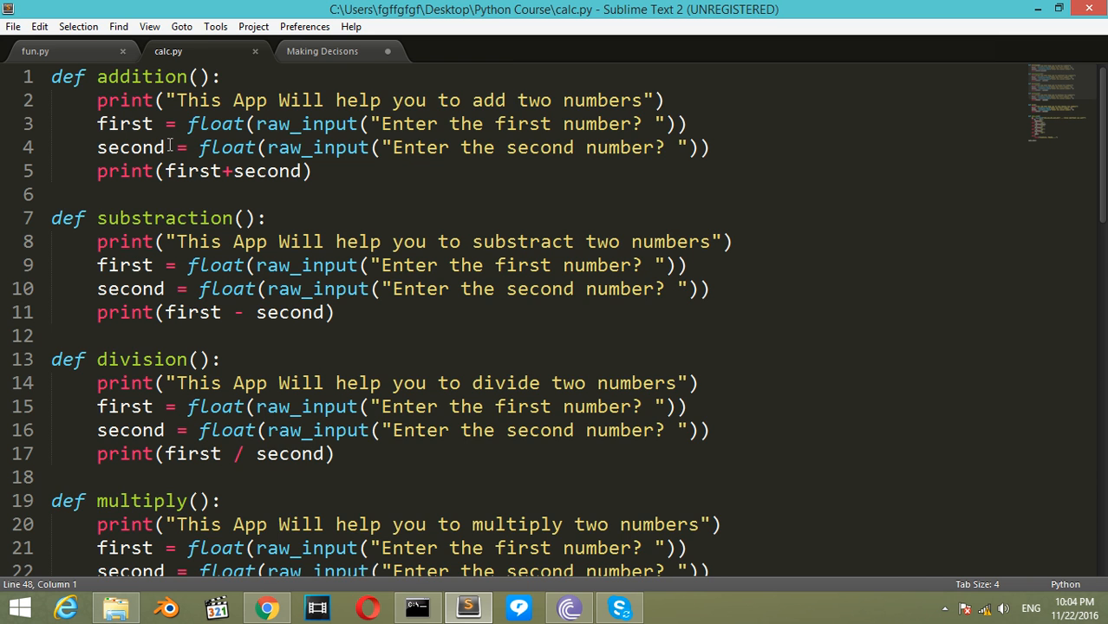
{"action": "left_click", "coordinate": [323, 50]}
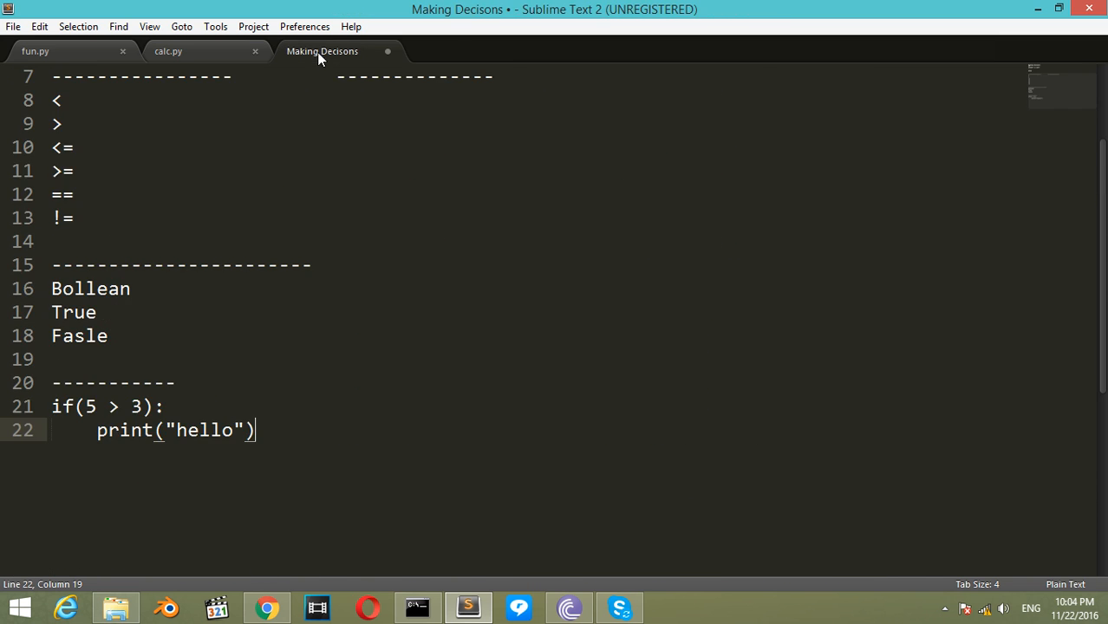
{"action": "scroll", "scroll_direction": "up", "scroll_amount": 3}
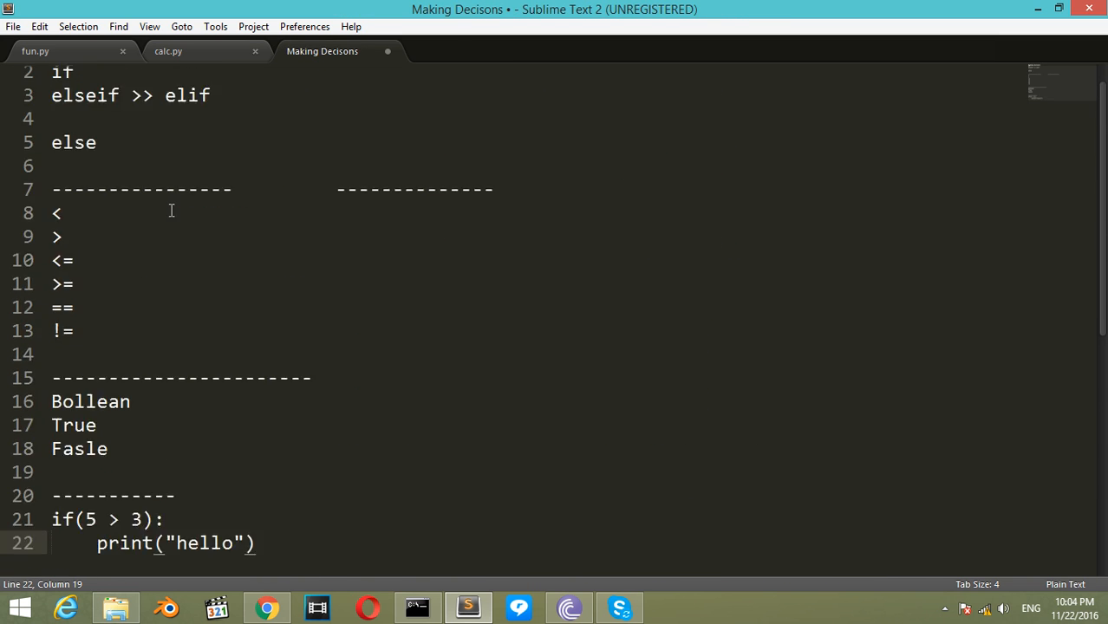
{"action": "key", "text": "ctrl+a"}
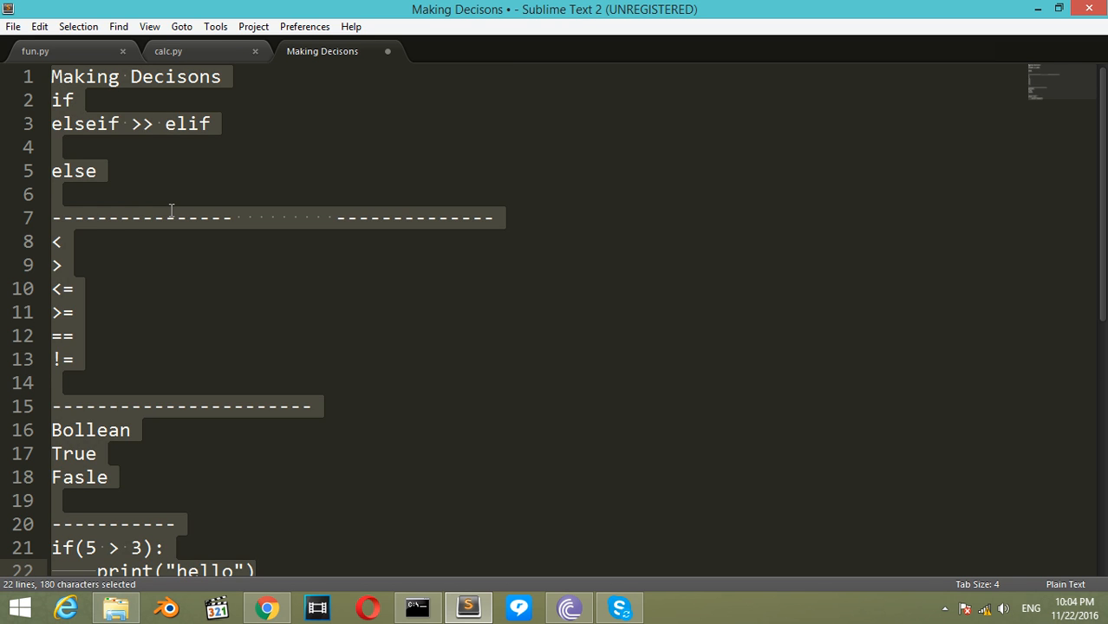
{"action": "key", "text": "ctrl+n"}
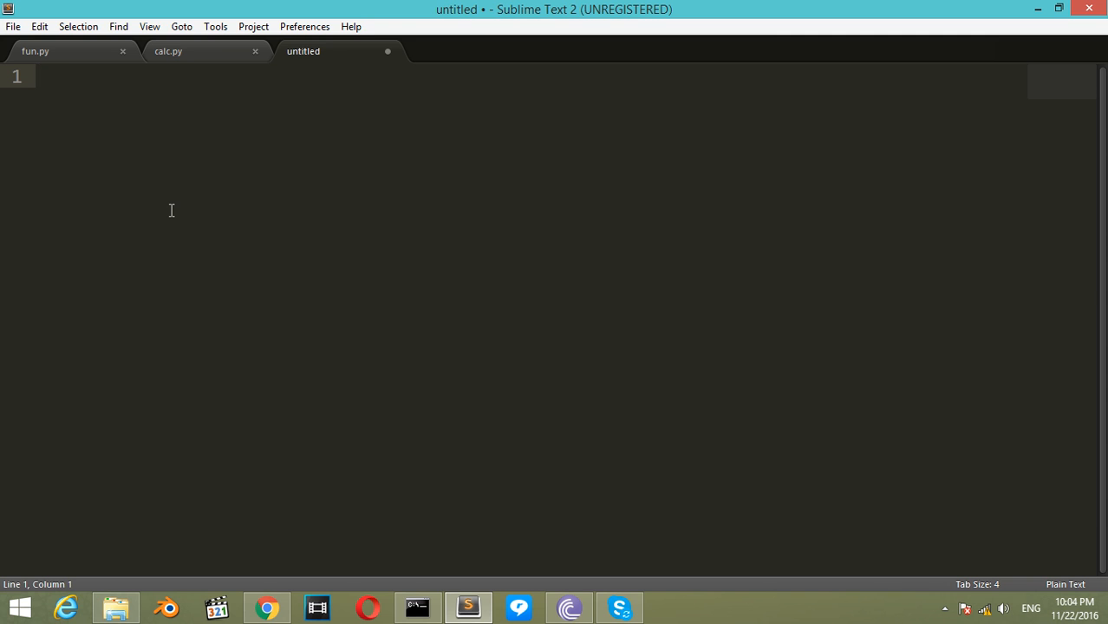
- Write the heading line 'while, for' in the empty notes and highlight each keyword
{"action": "left_click", "coordinate": [38, 77]}
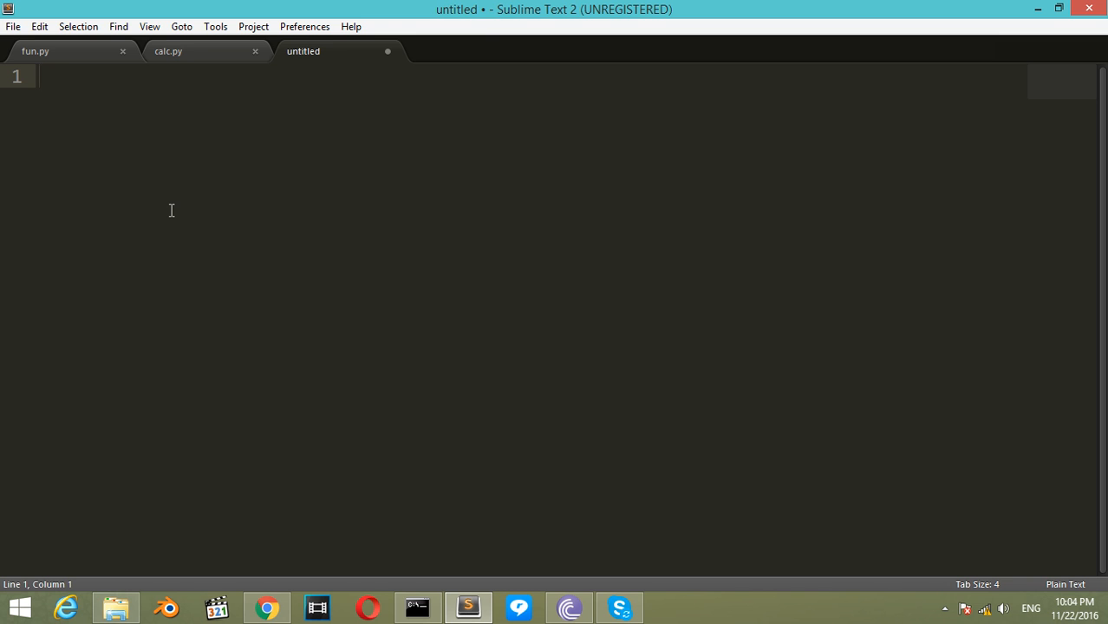
{"action": "type", "text": "whilr"}
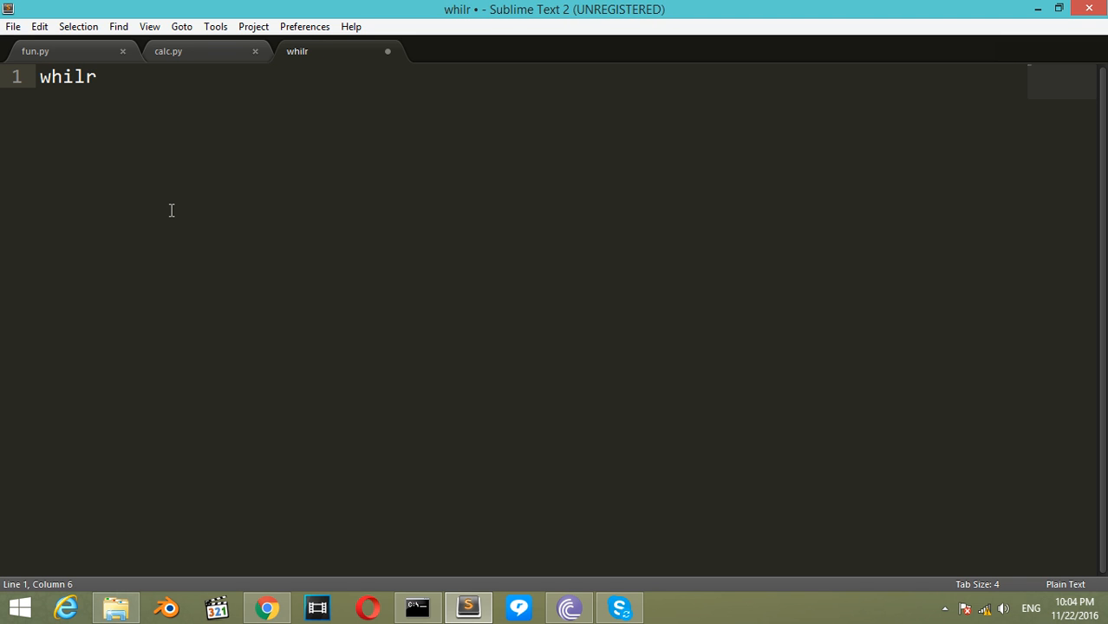
{"action": "type", "text": "e, for"}
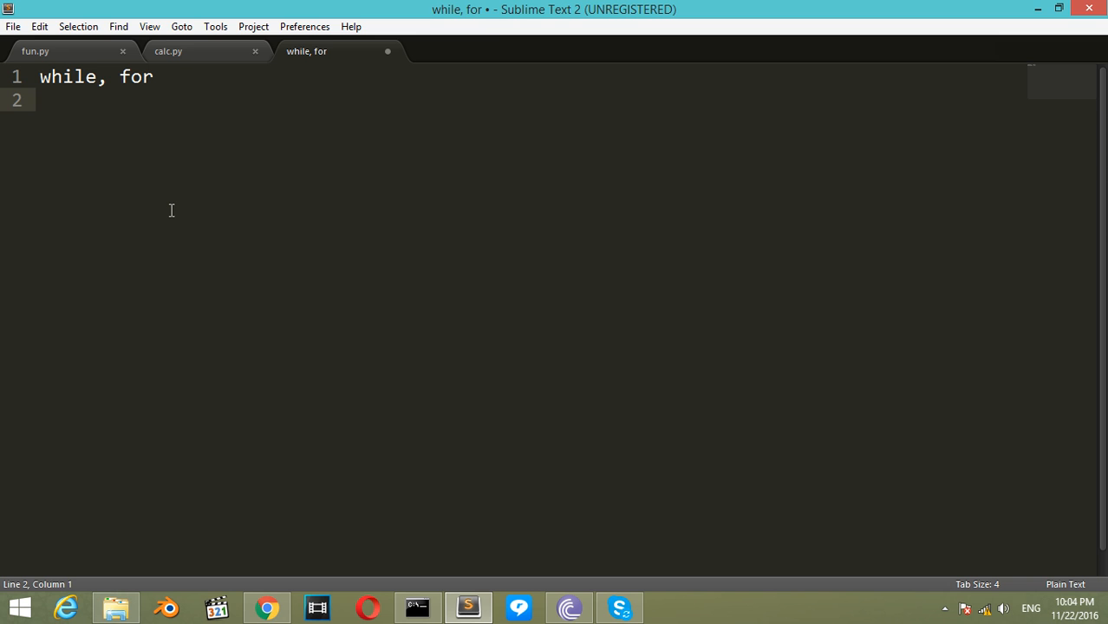
{"action": "mouse_move", "coordinate": [104, 76]}
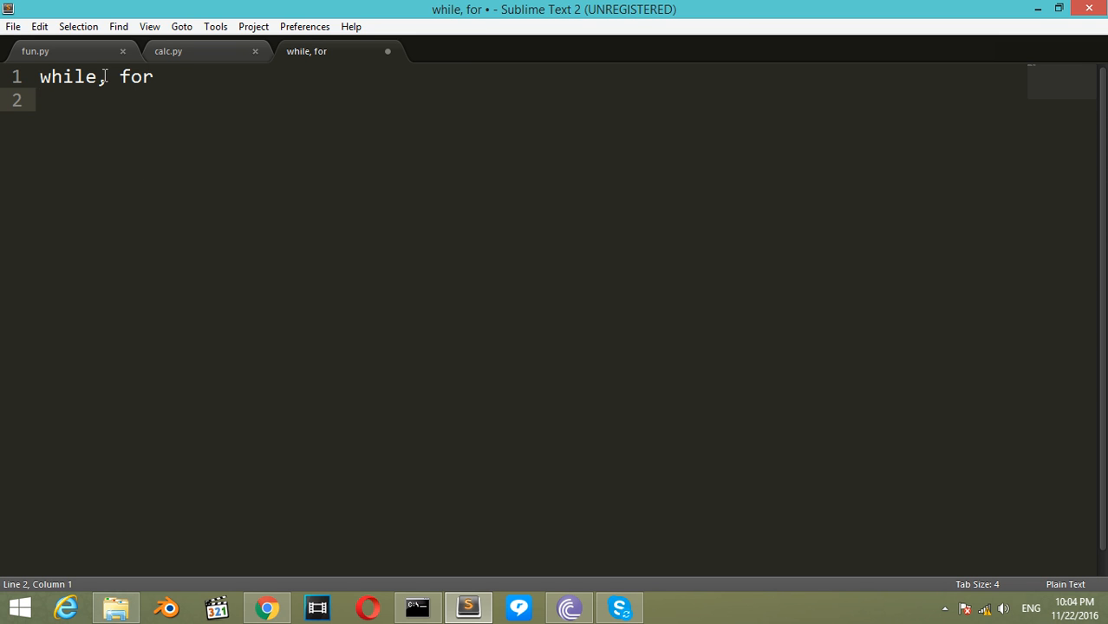
{"action": "double_click", "coordinate": [68, 76]}
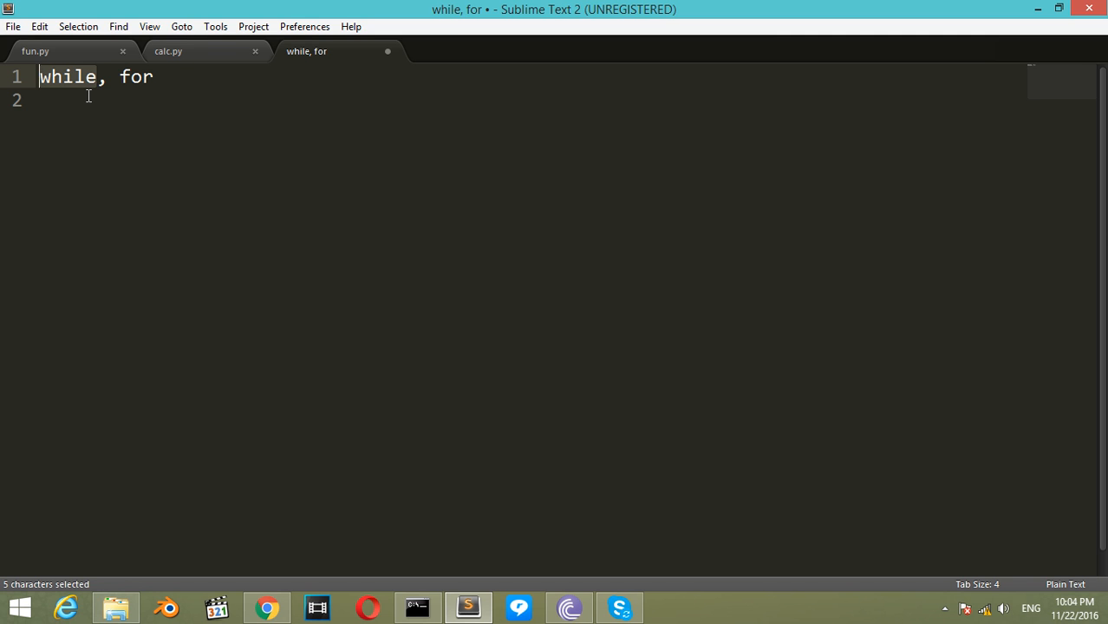
{"action": "double_click", "coordinate": [135, 76]}
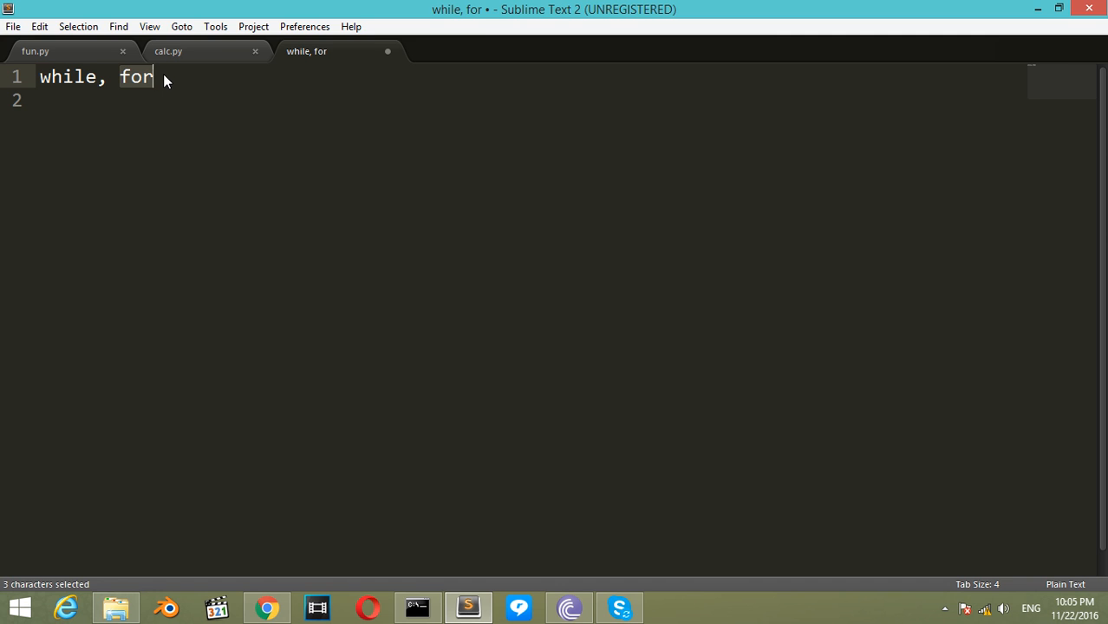
- Add the range notes '1 - 100' and '1 - 1000' below the while, for line
{"action": "left_click", "coordinate": [156, 78]}
{"action": "type", "text": "1"}
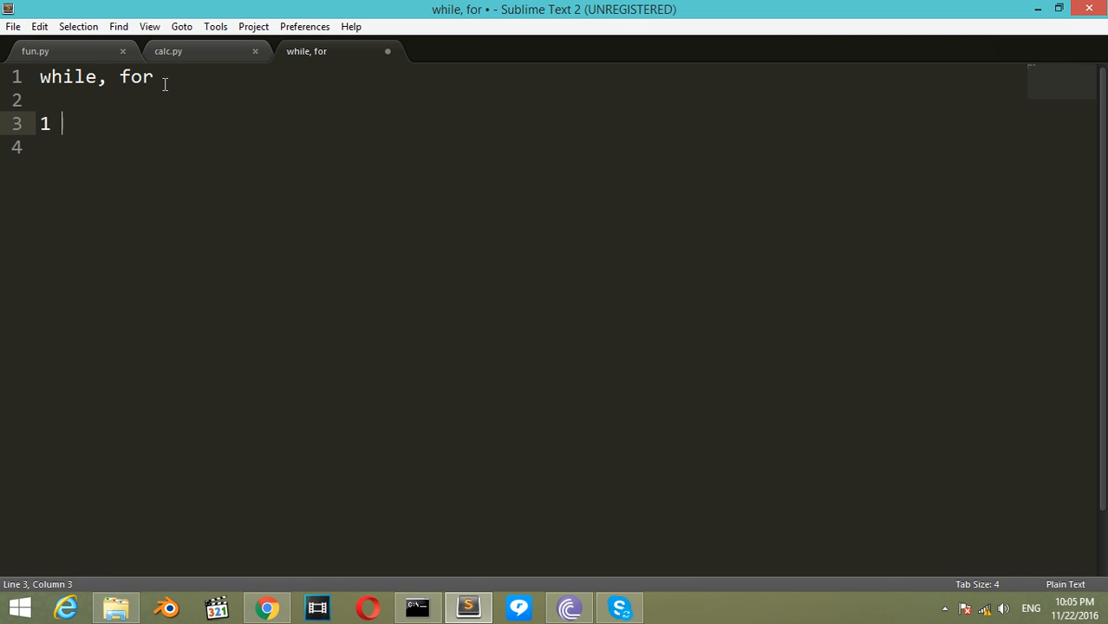
{"action": "type", "text": "- 100"}
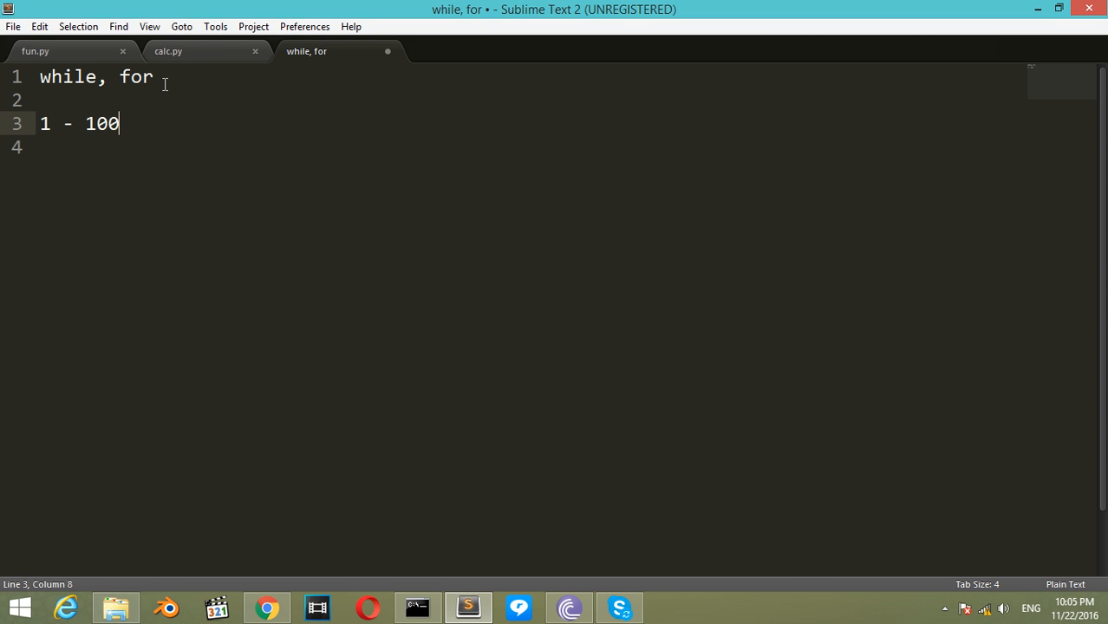
{"action": "type", "text": "1"}
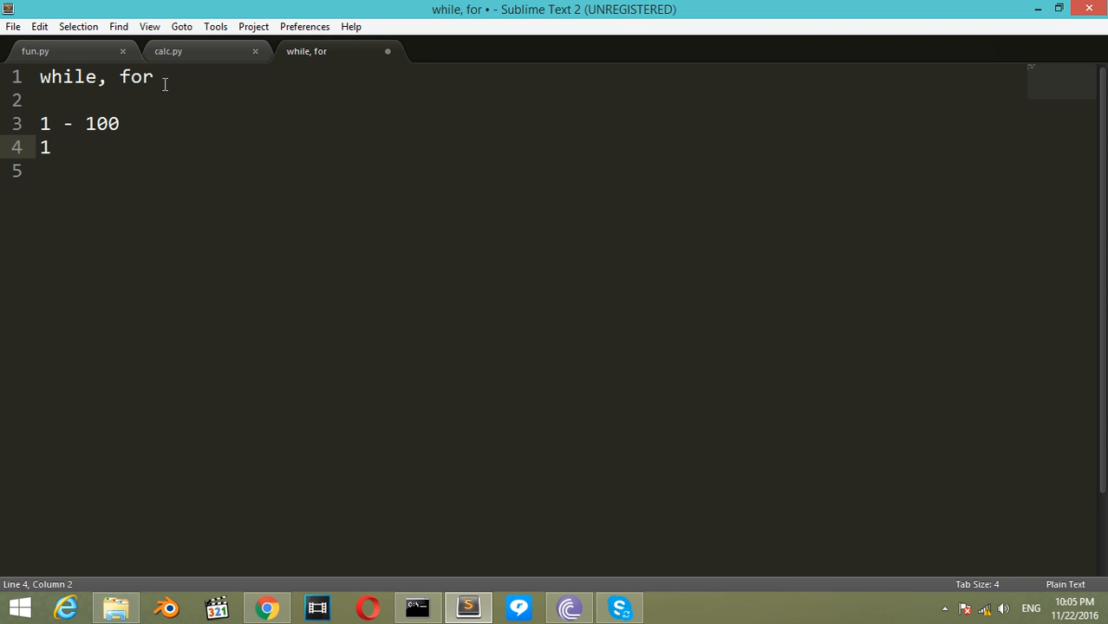
{"action": "type", "text": "-100"}
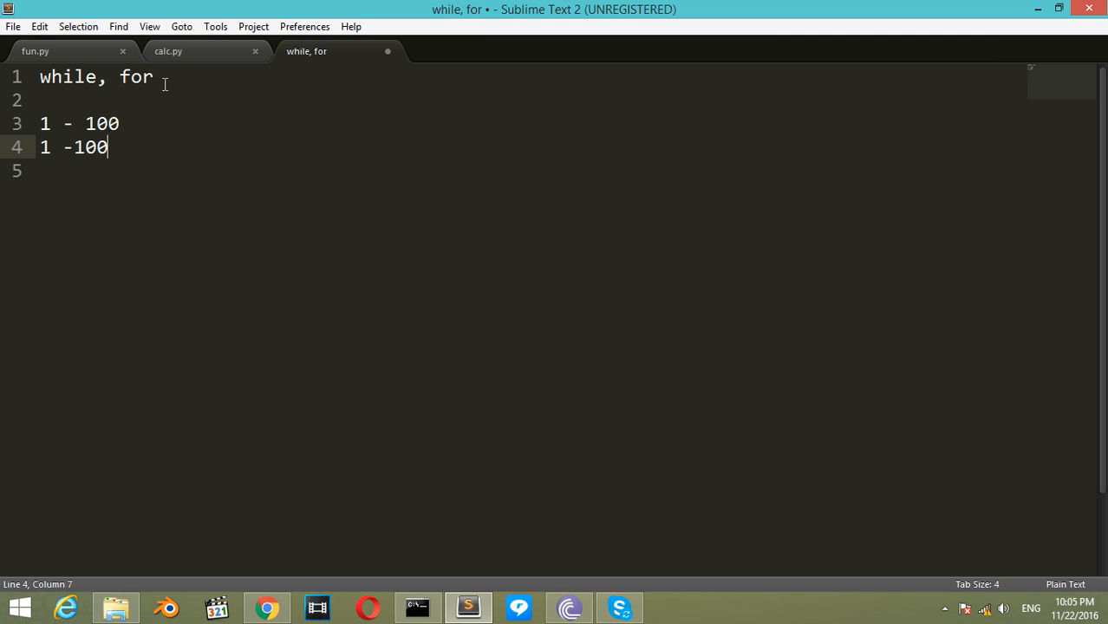
{"action": "type", "text": "0"}
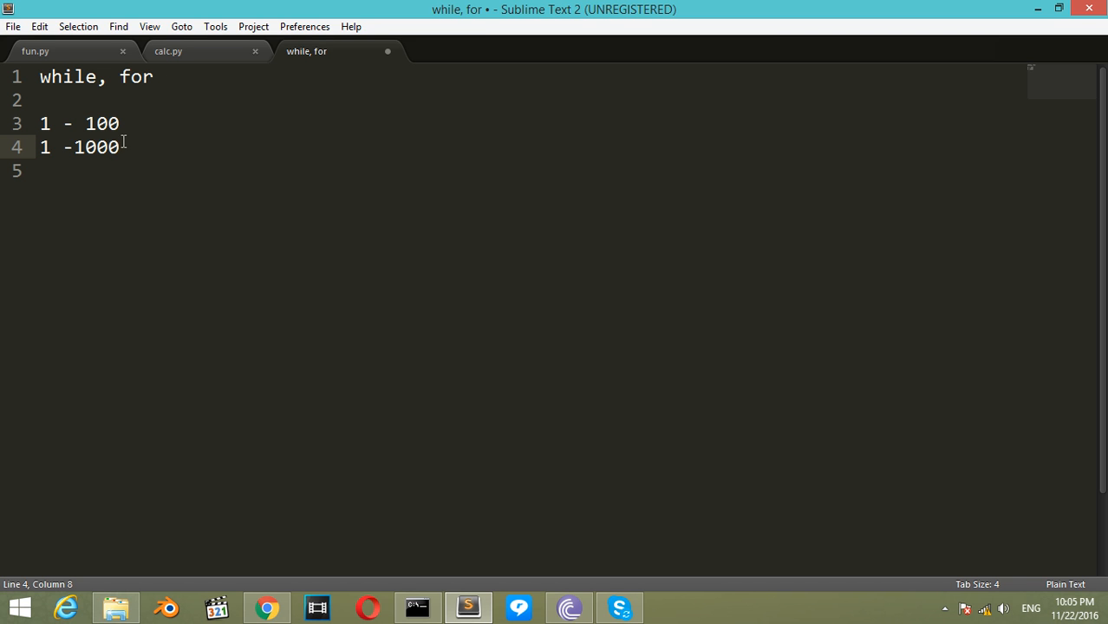
{"action": "left_click", "coordinate": [85, 145]}
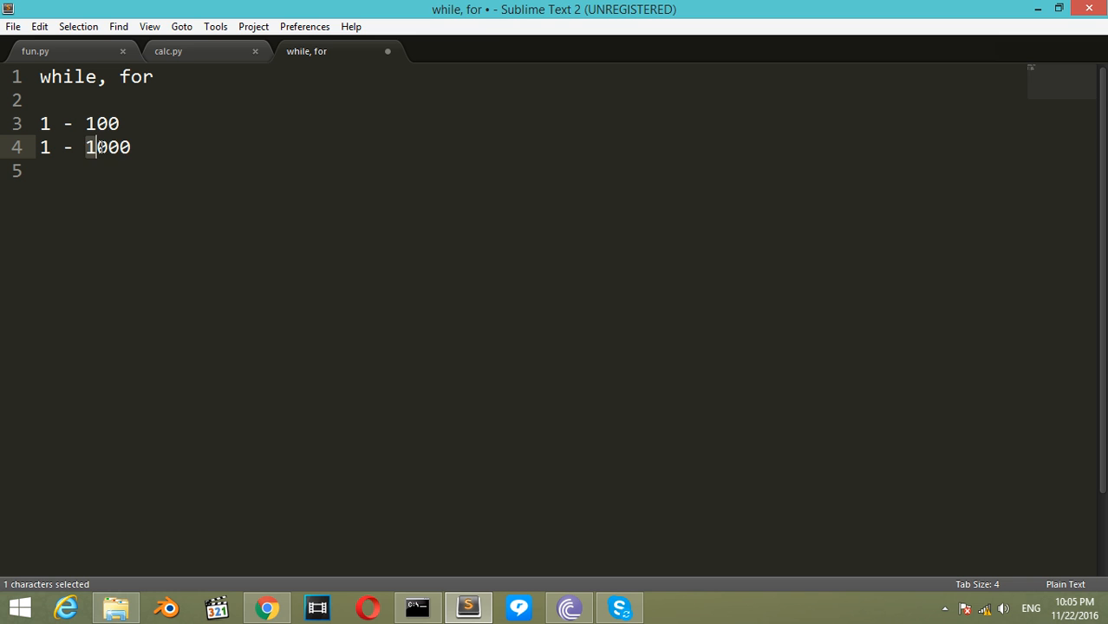
- Add print(1) and print('2') lines to the notes, then return to the calc.py script
{"action": "key", "text": "Enter"}
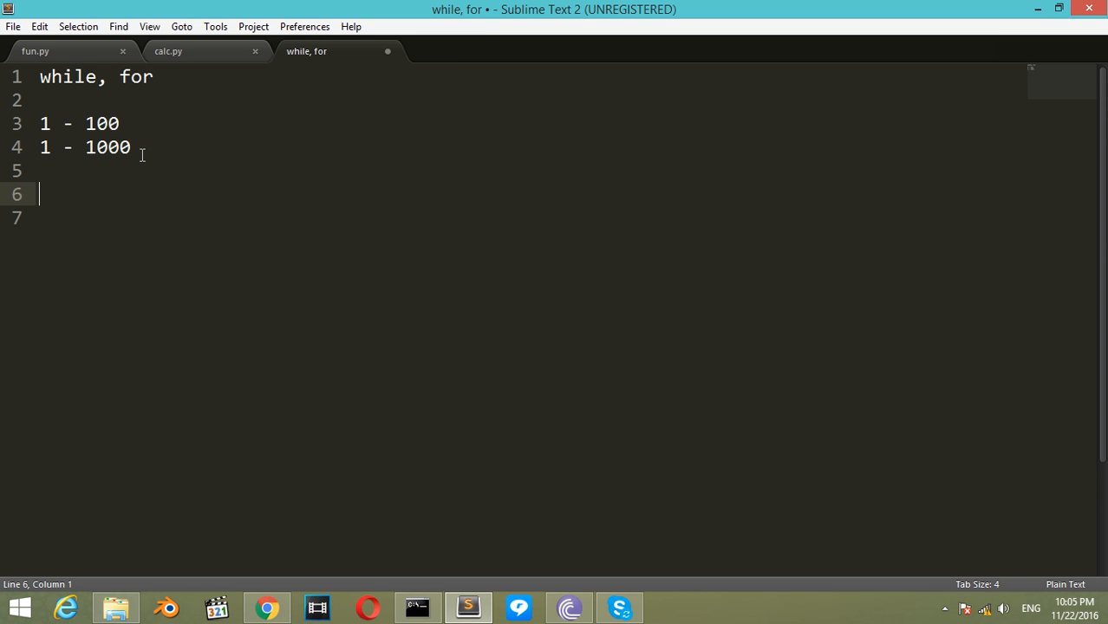
{"action": "type", "text": "print(1)"}
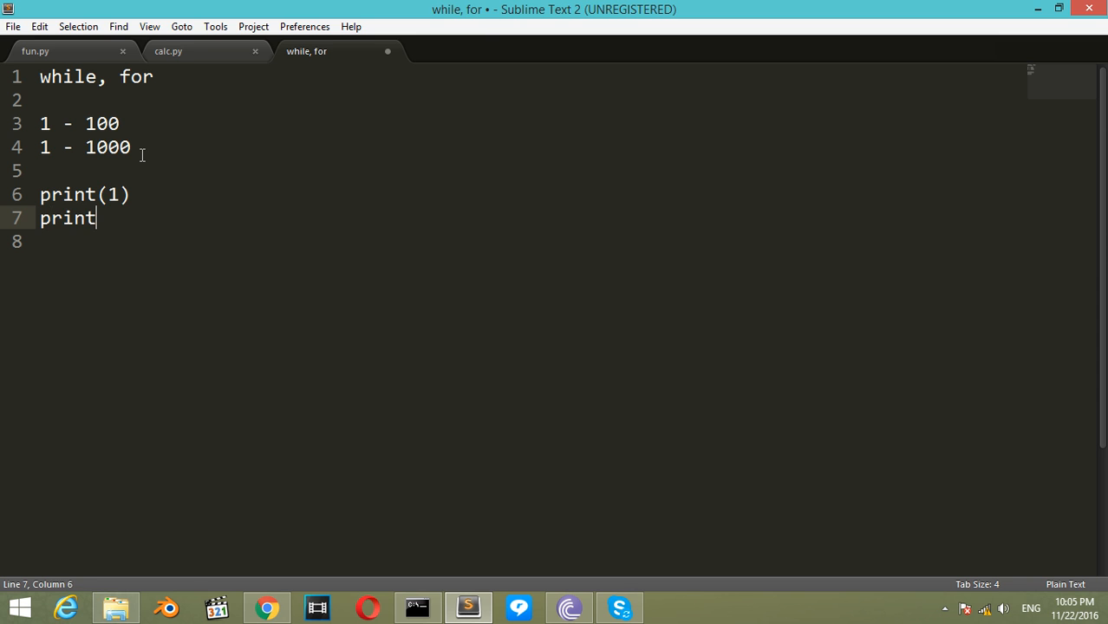
{"action": "type", "text": "('2')"}
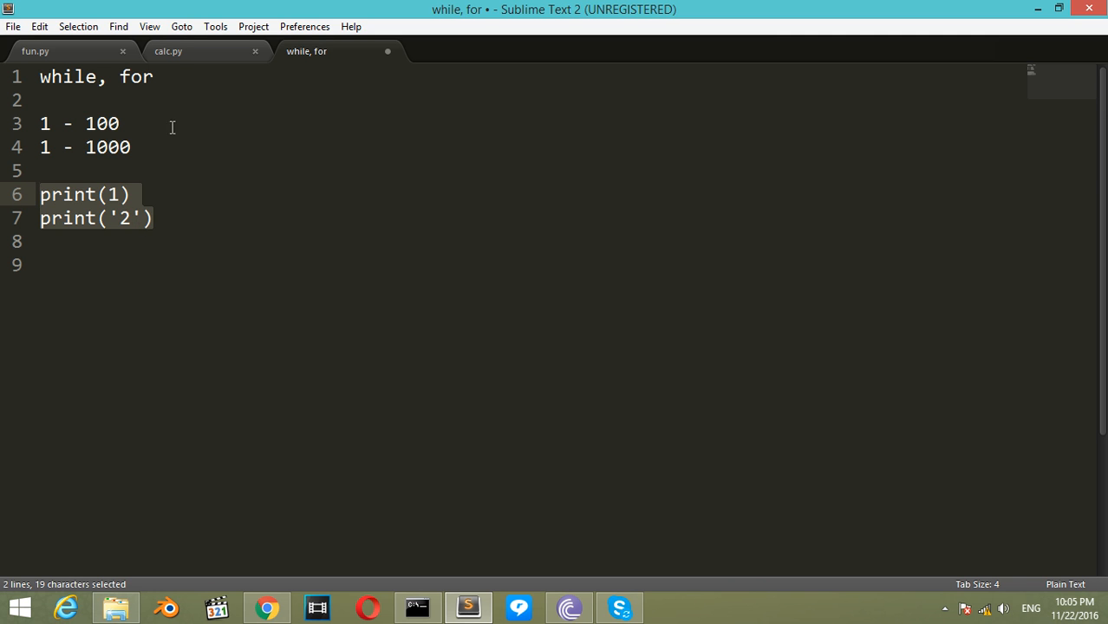
{"action": "mouse_move", "coordinate": [471, 572]}
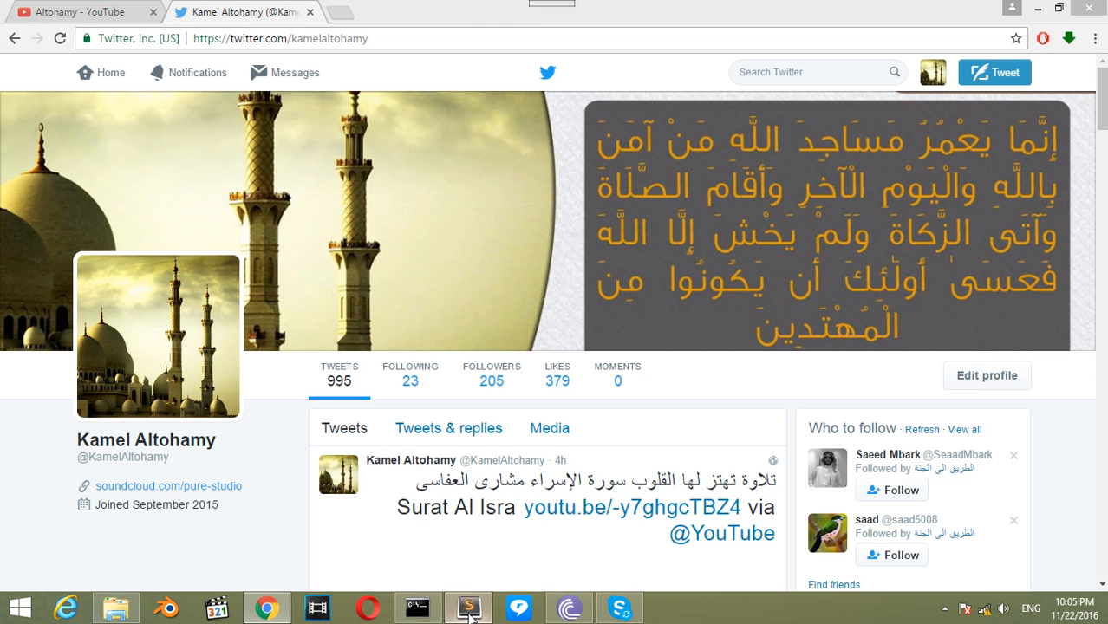
{"action": "left_click", "coordinate": [468, 607]}
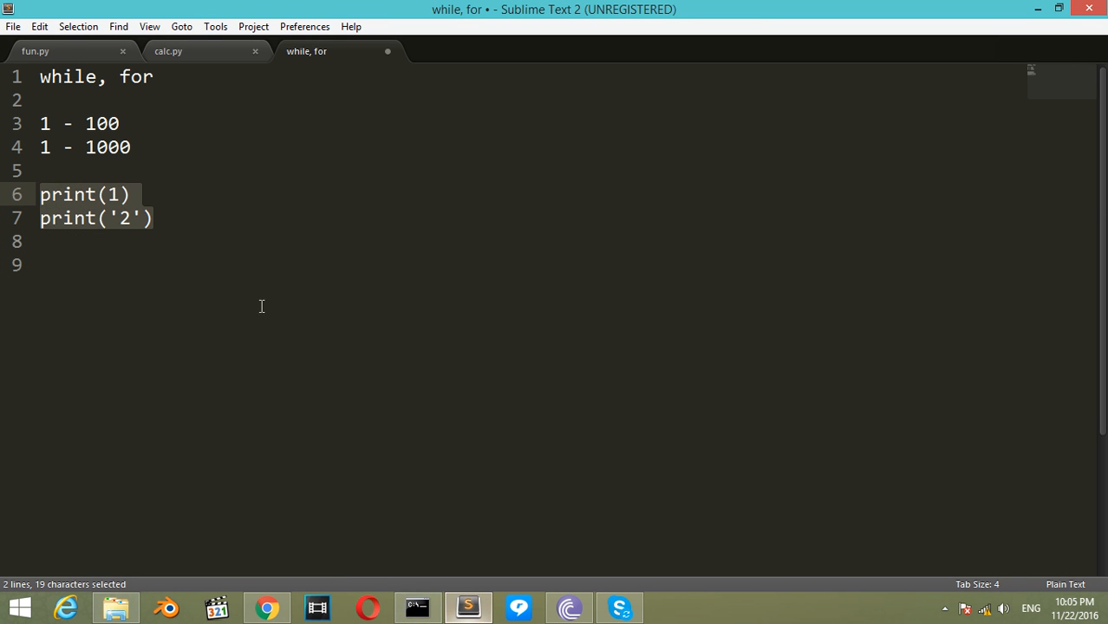
{"action": "left_click", "coordinate": [168, 52]}
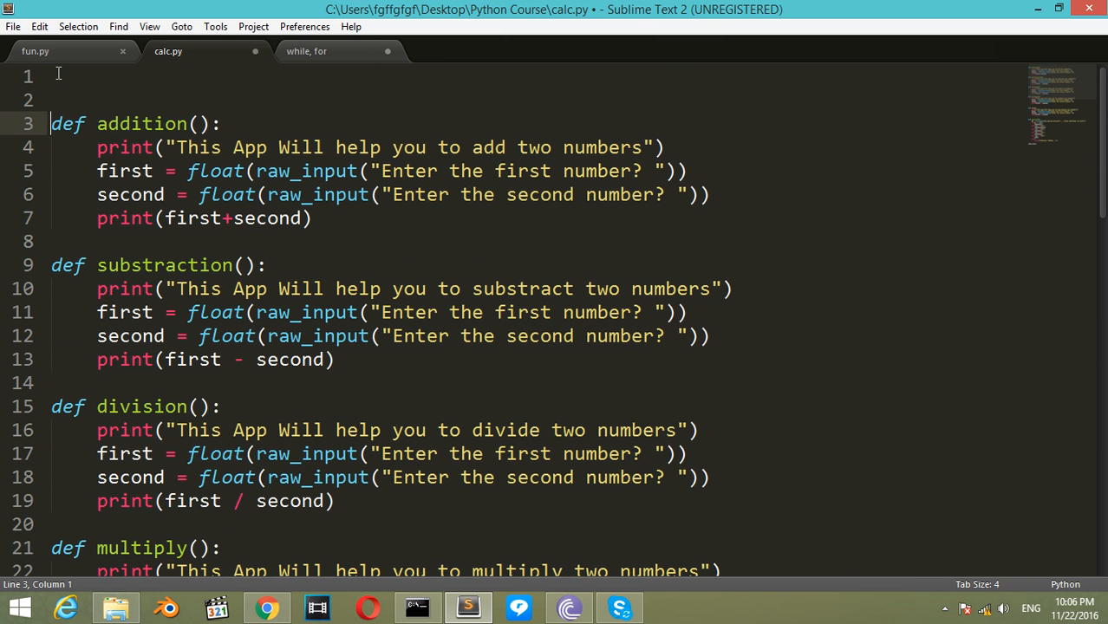
- Start calc.py with the flag line calc_on = 1
{"action": "type", "text": "calc"}
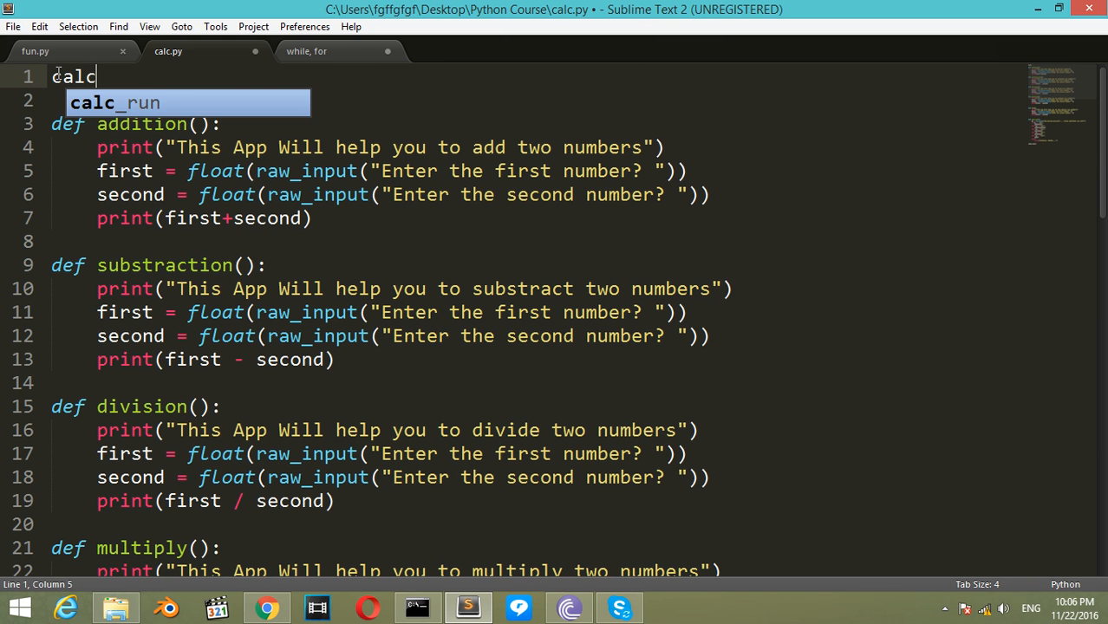
{"action": "type", "text": "_"}
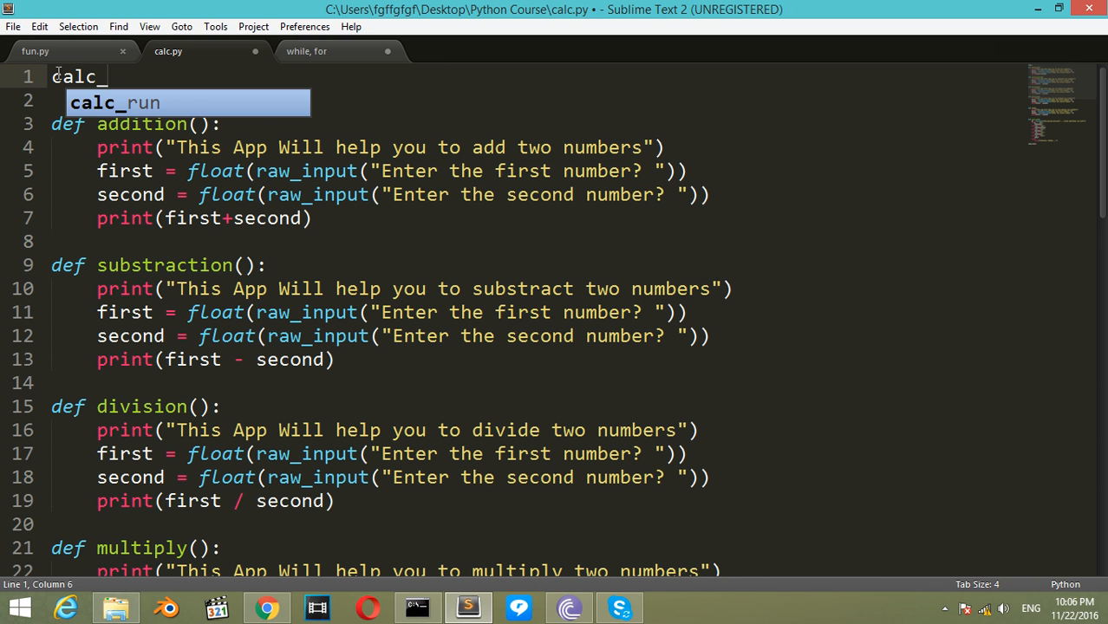
{"action": "type", "text": "on ="}
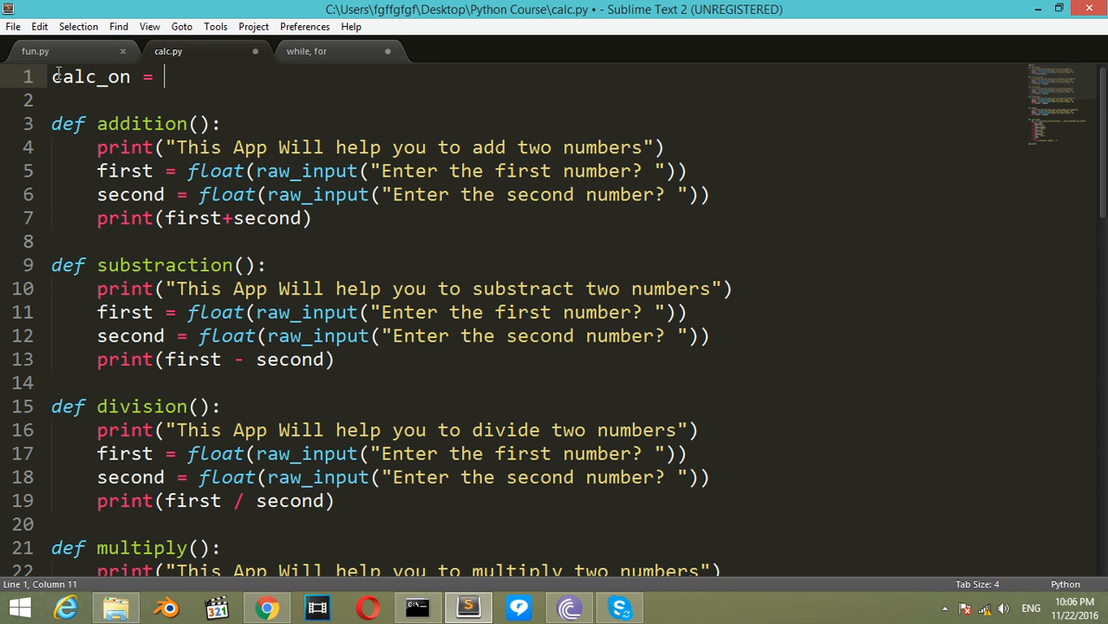
{"action": "scroll", "scroll_direction": "down", "scroll_amount": 3}
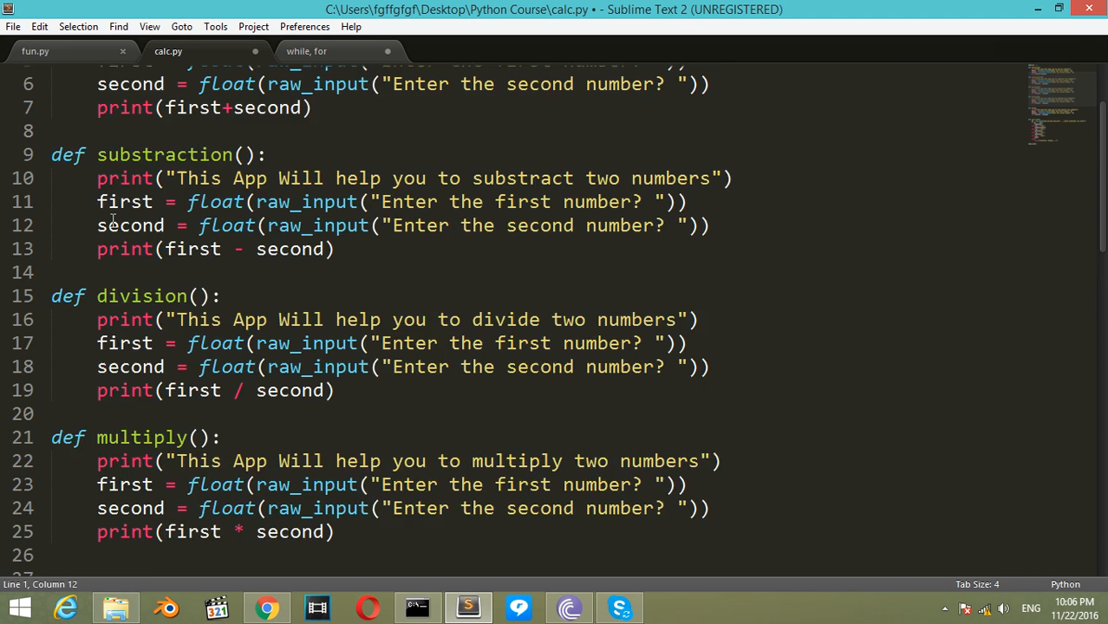
{"action": "scroll", "scroll_direction": "up", "scroll_amount": 3}
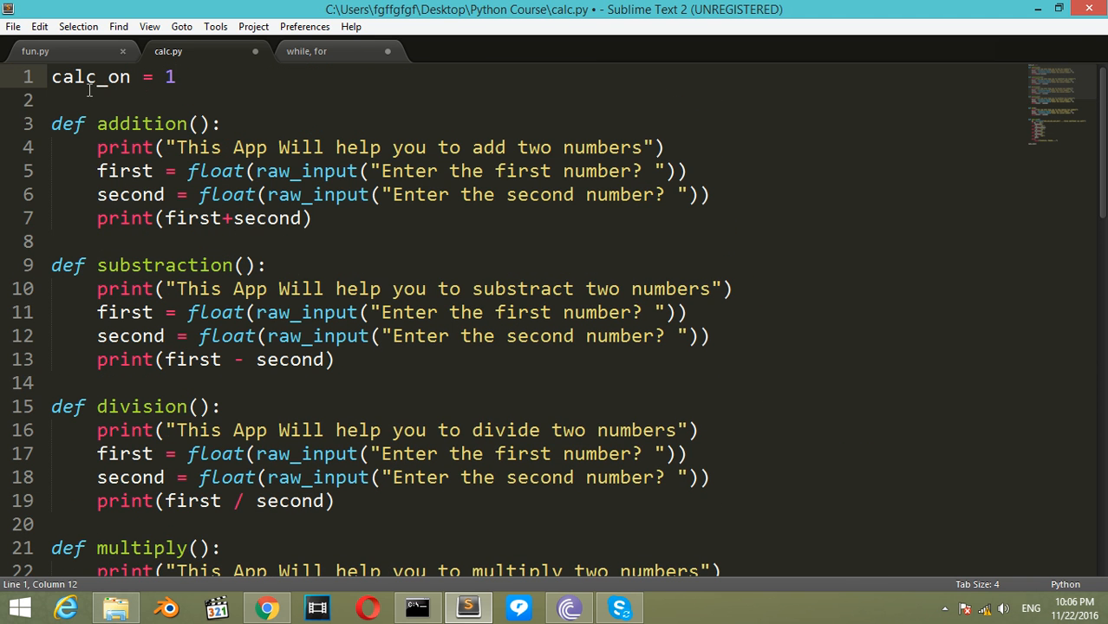
- Add def quit(): with global calc_on and calc_on = 0, and save calc.py
{"action": "type", "text": "def"}
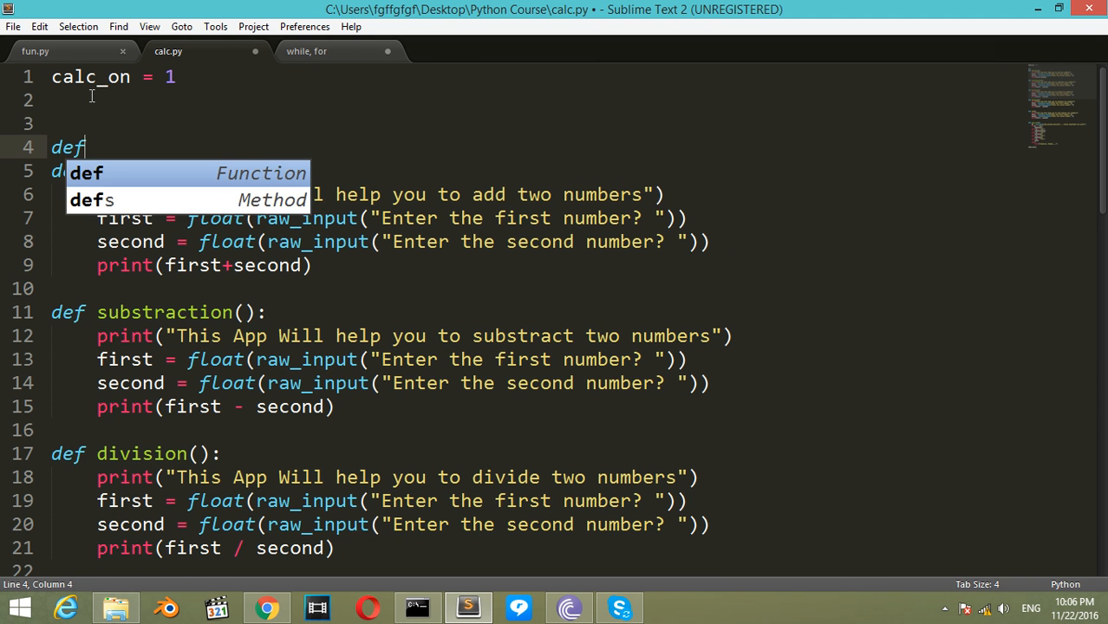
{"action": "type", "text": "quit():"}
{"action": "type", "text": "glo"}
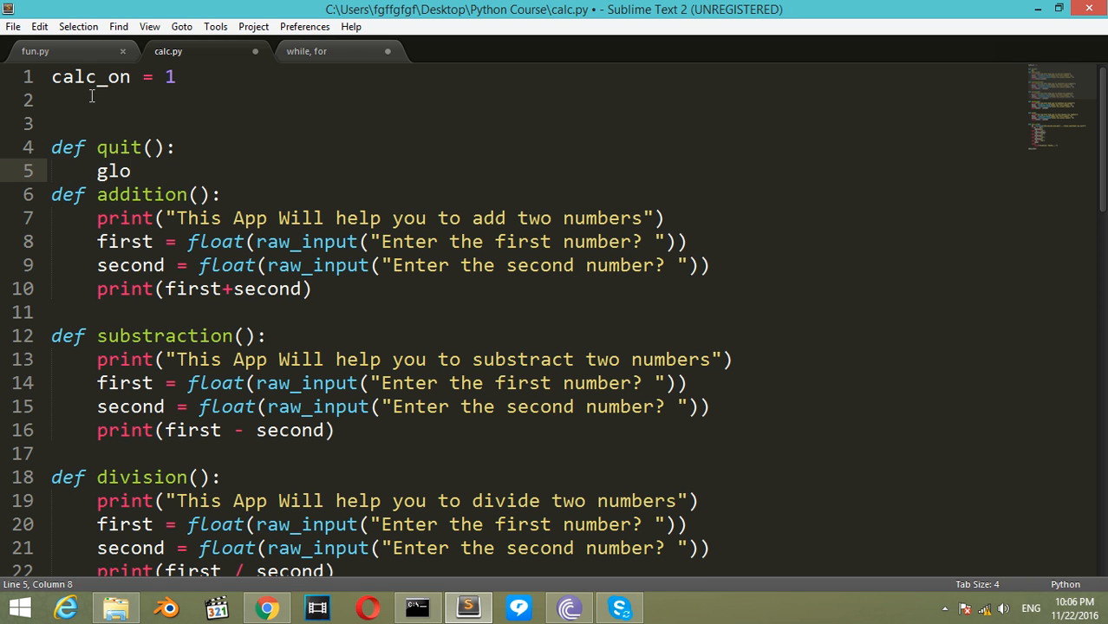
{"action": "type", "text": "bal"}
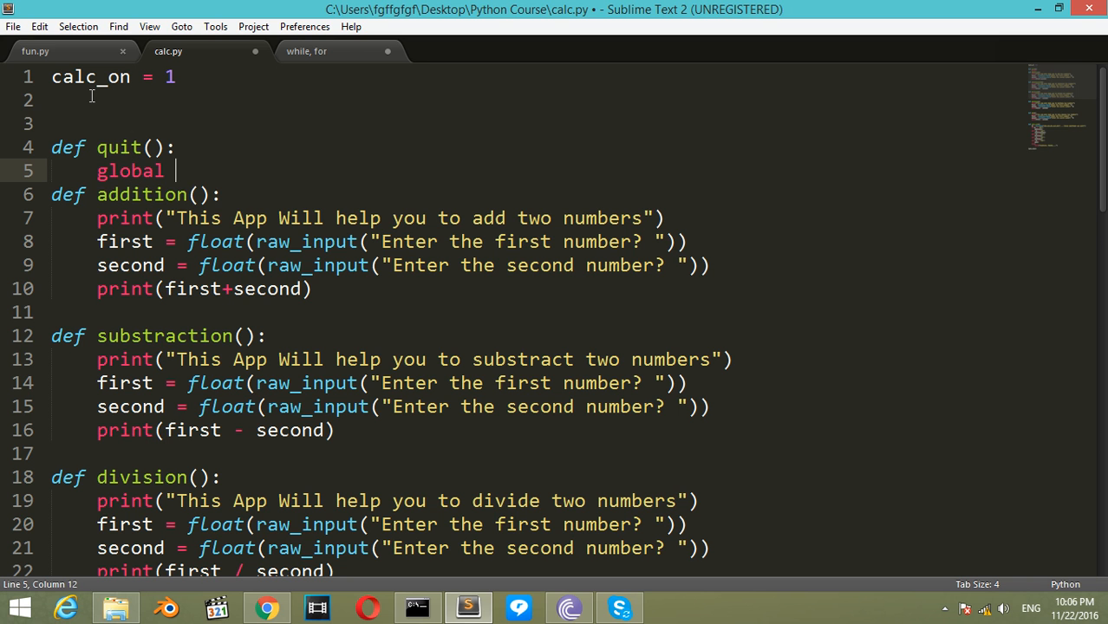
{"action": "type", "text": "calc_on"}
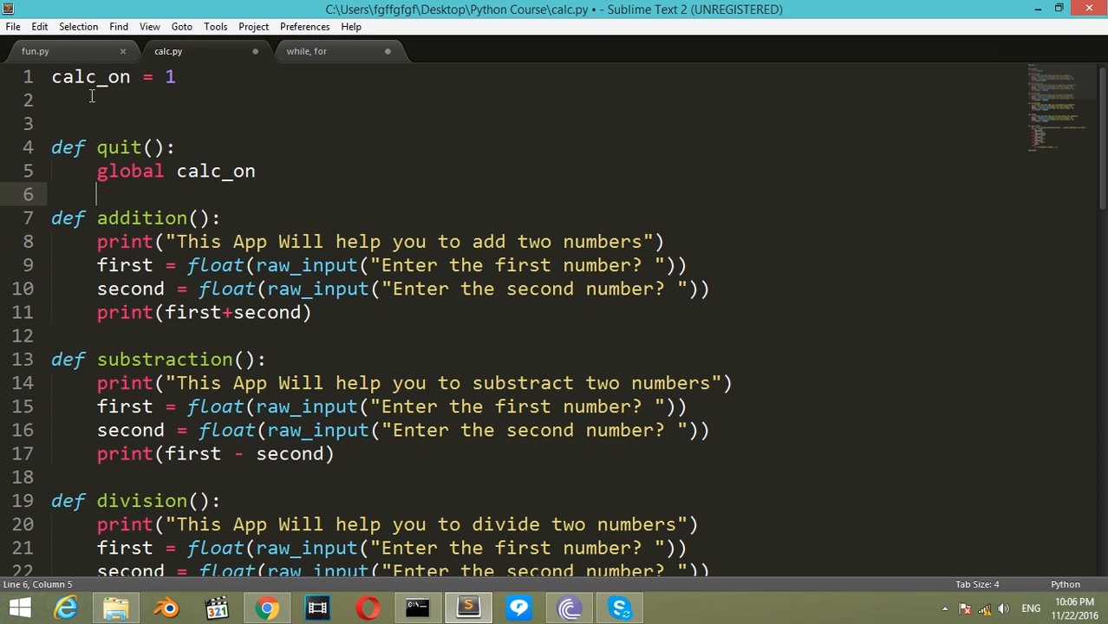
{"action": "type", "text": "calc"}
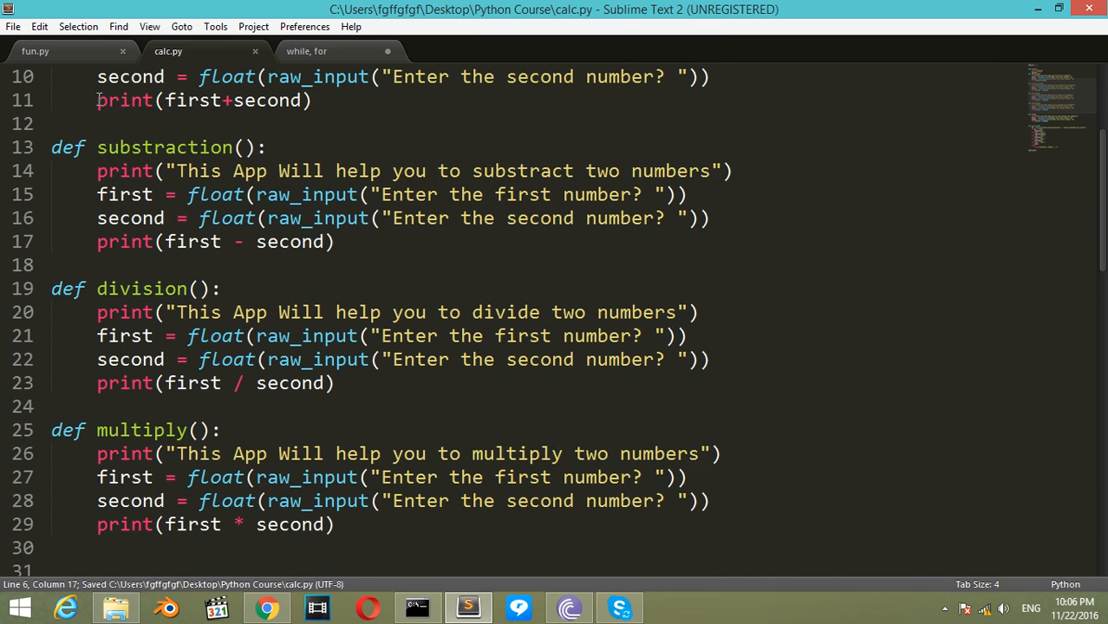
{"action": "scroll", "scroll_direction": "up", "scroll_amount": 3}
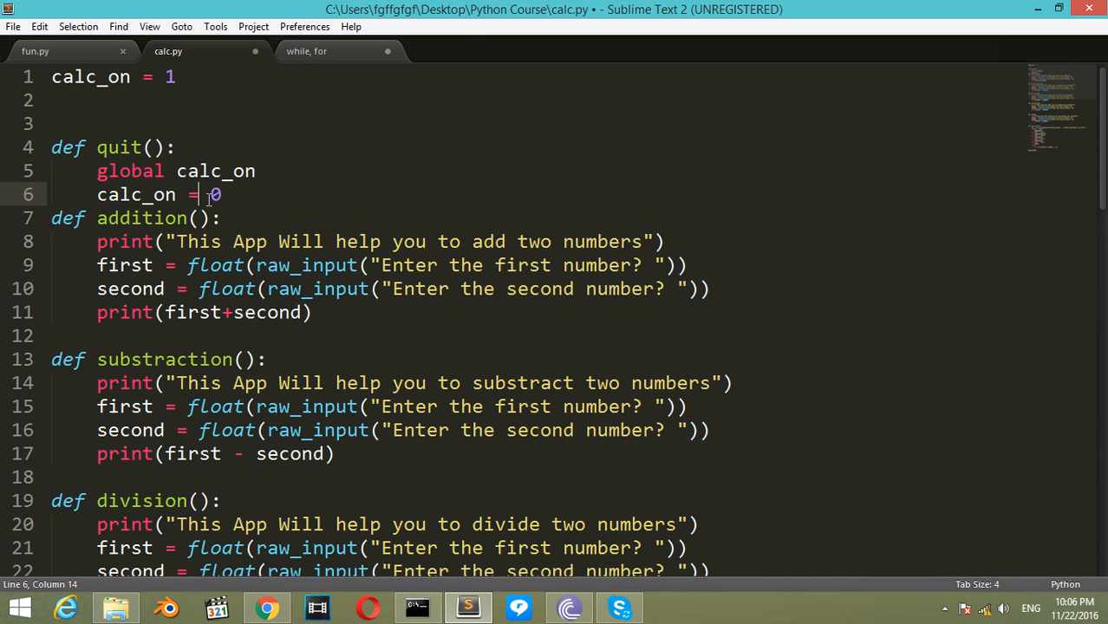
{"action": "key", "text": "enter"}
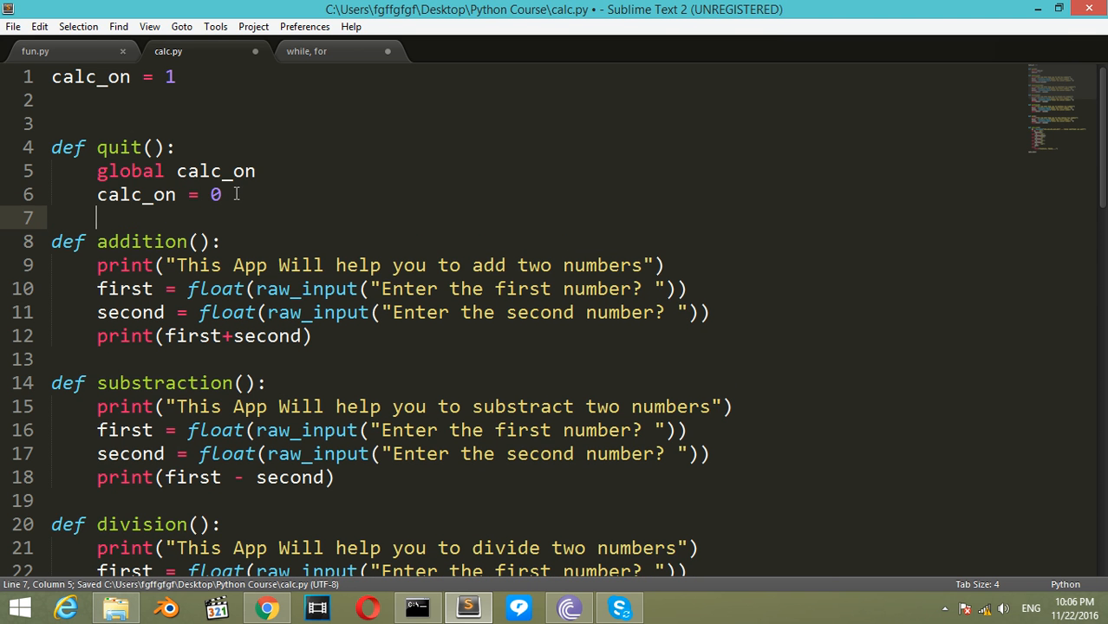
{"action": "scroll", "scroll_direction": "down", "scroll_amount": 3}
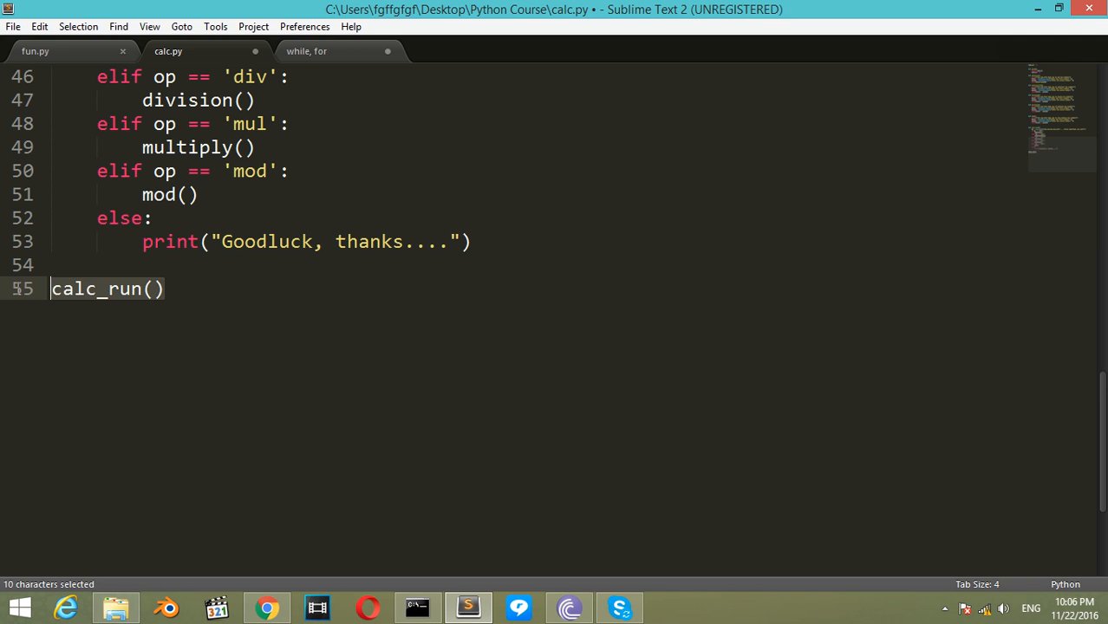
- Wrap the final calc_run() call in a while calc_on == 1: loop at the bottom of calc.py
{"action": "type", "text": "if"}
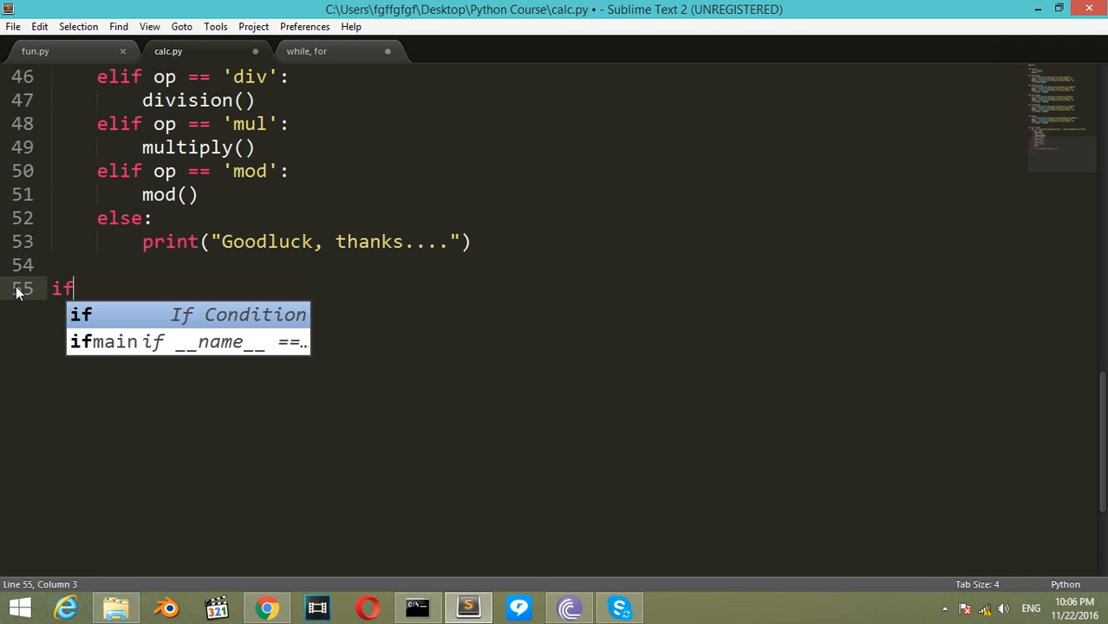
{"action": "type", "text": "while"}
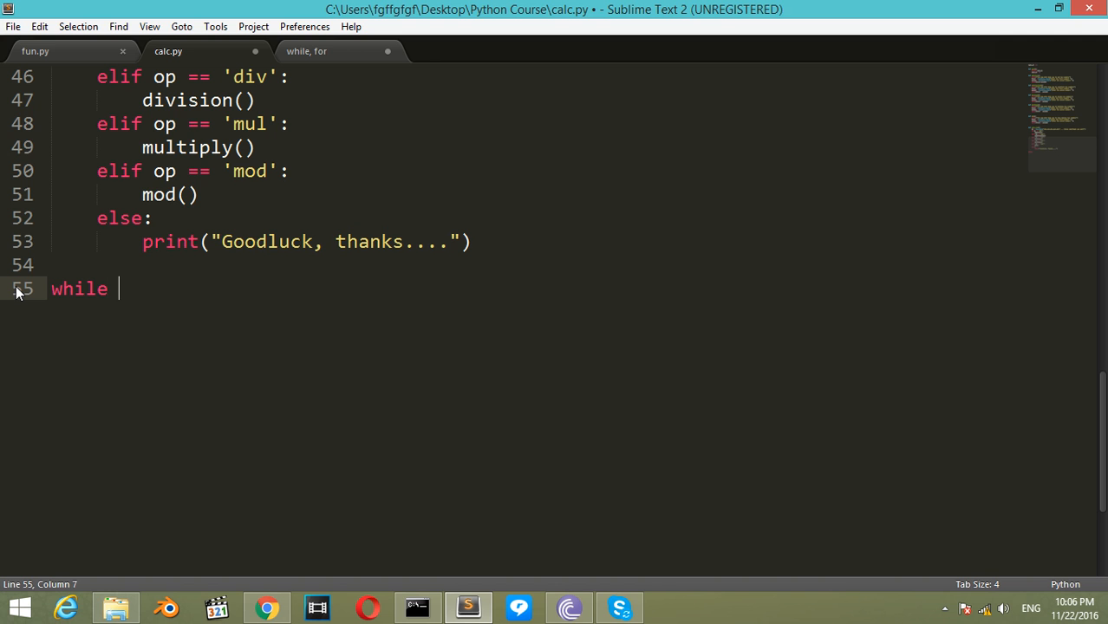
{"action": "type", "text": "calc_on =="}
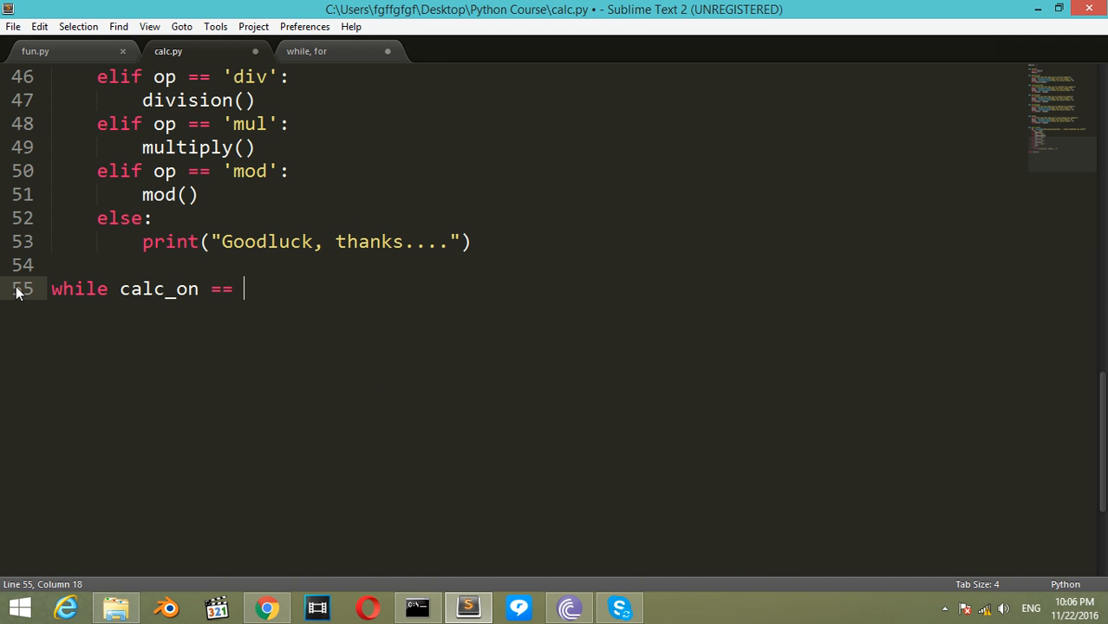
{"action": "type", "text": "1:"}
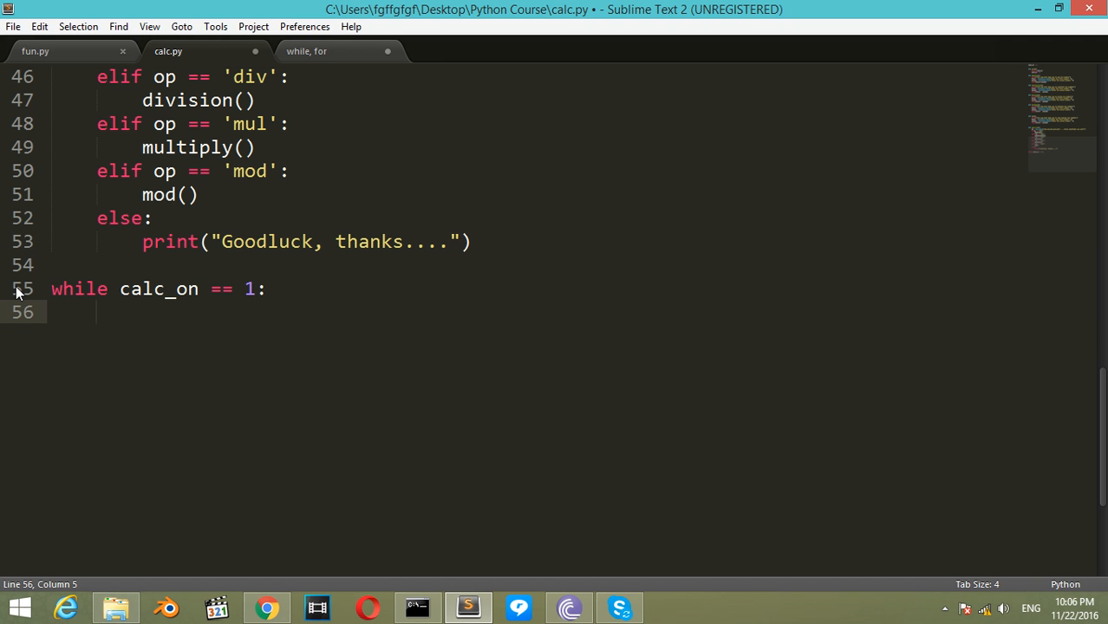
{"action": "type", "text": "calc_run("}
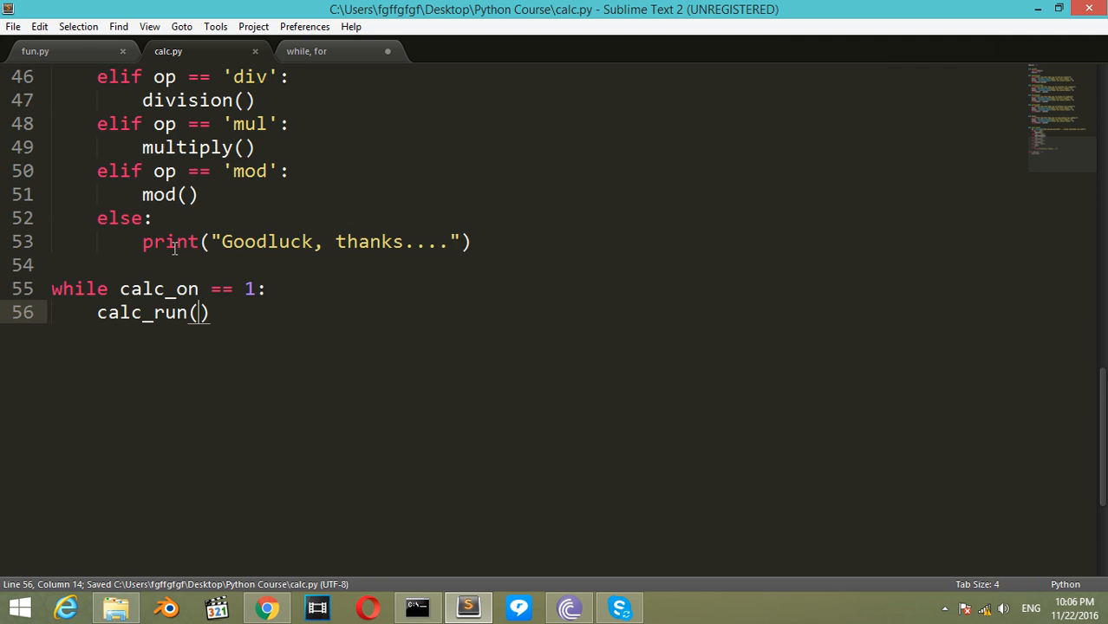
{"action": "scroll", "scroll_direction": "up", "scroll_amount": 3}
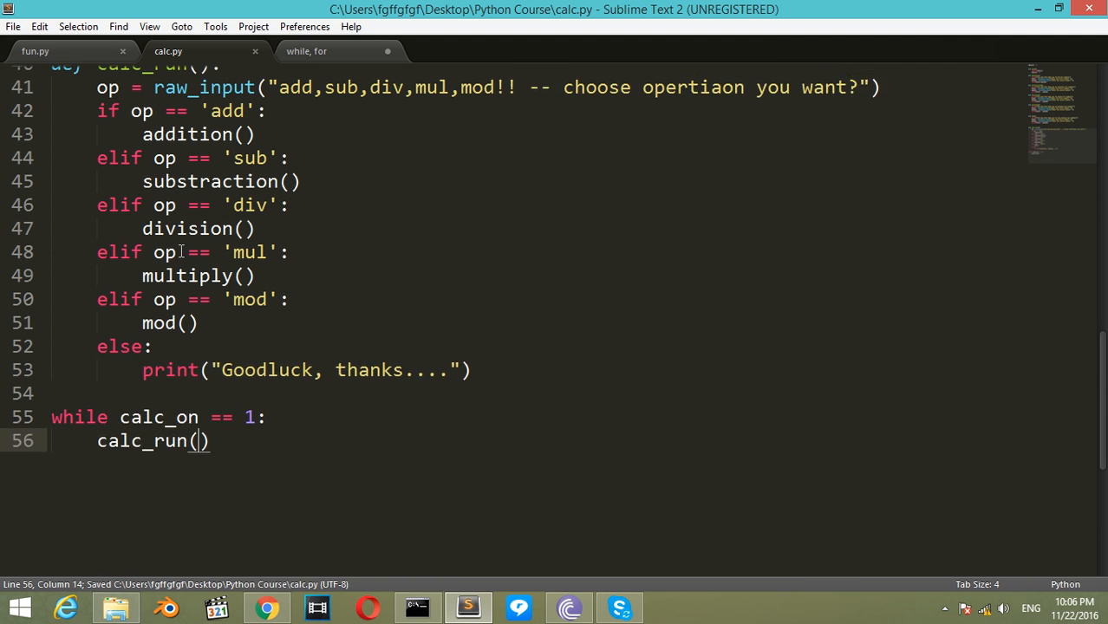
{"action": "scroll", "scroll_direction": "up", "scroll_amount": 3}
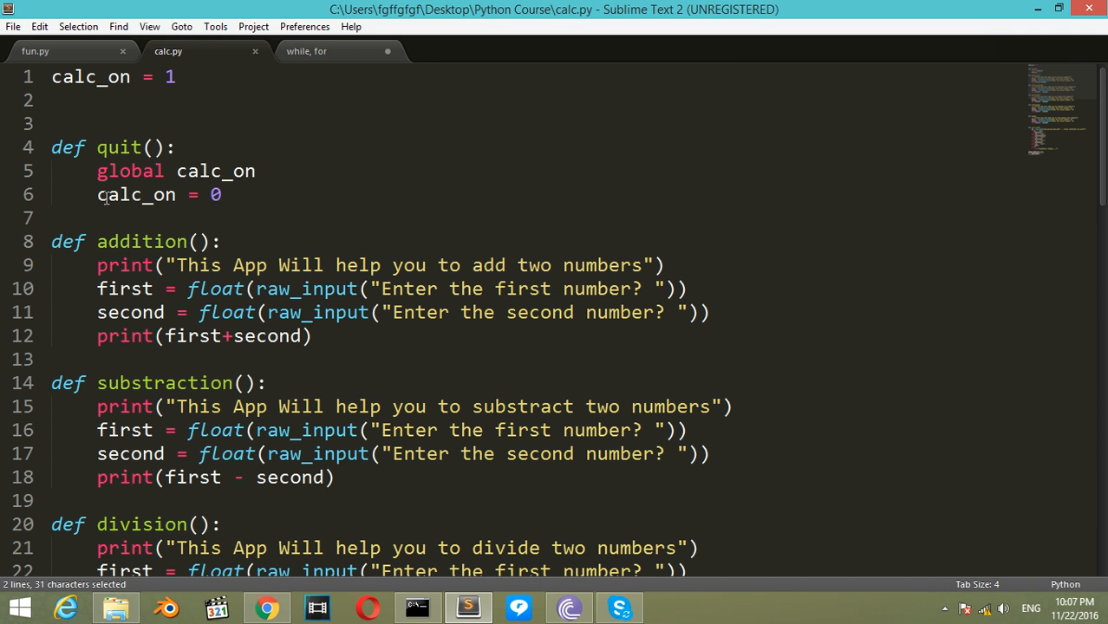
- Call quit() in calc_run's else branch before the goodbye message, save, and bring up Command Prompt
{"action": "scroll", "scroll_direction": "down", "scroll_amount": 3}
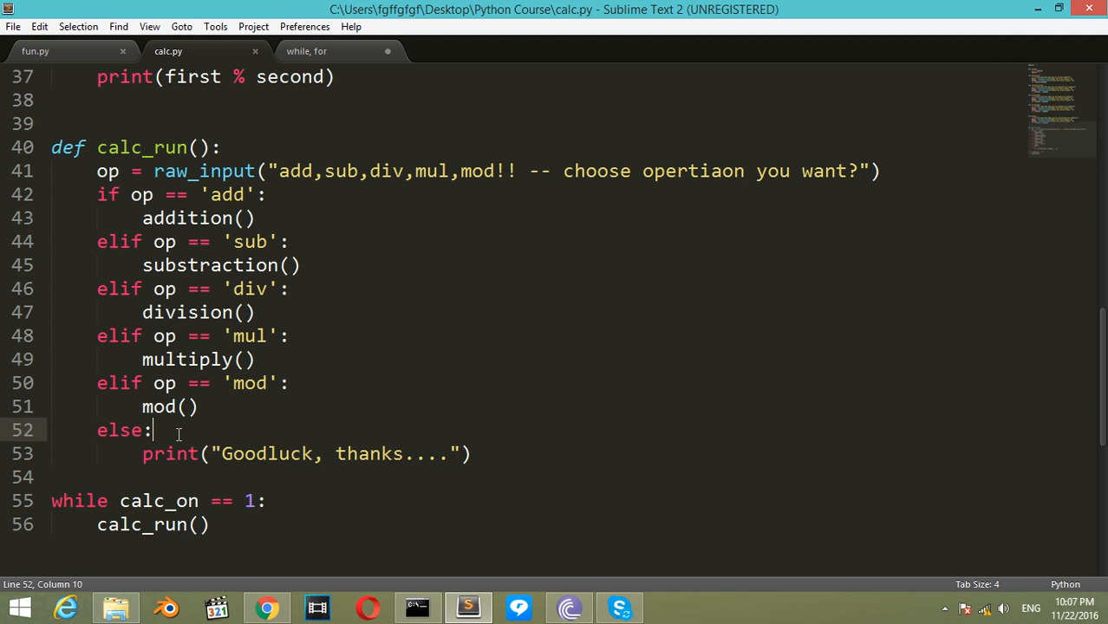
{"action": "type", "text": "quit"}
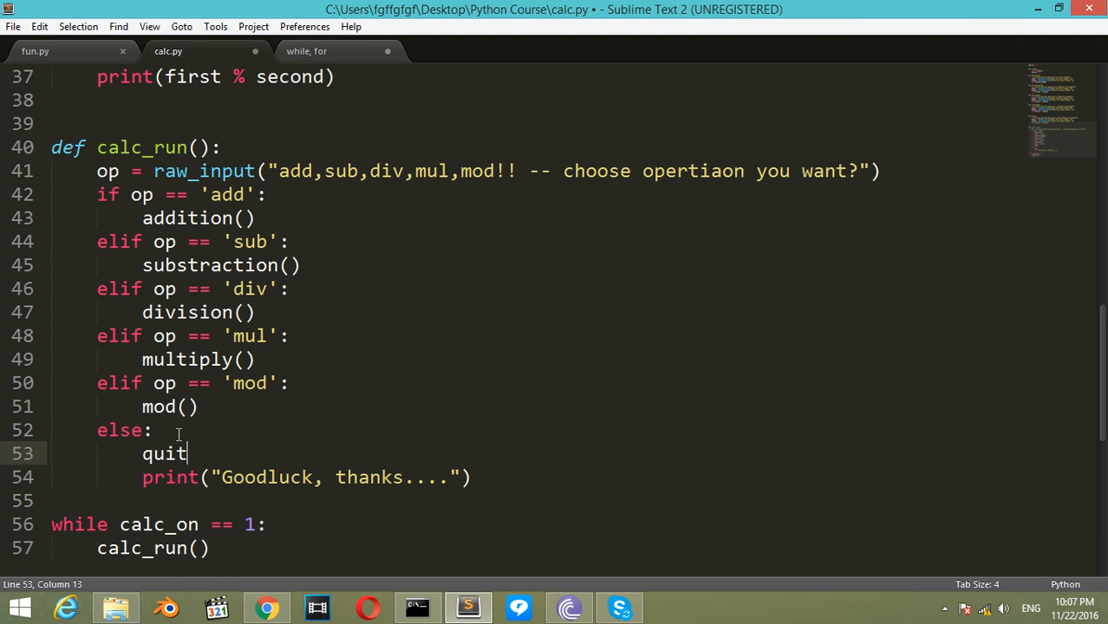
{"action": "type", "text": "()"}
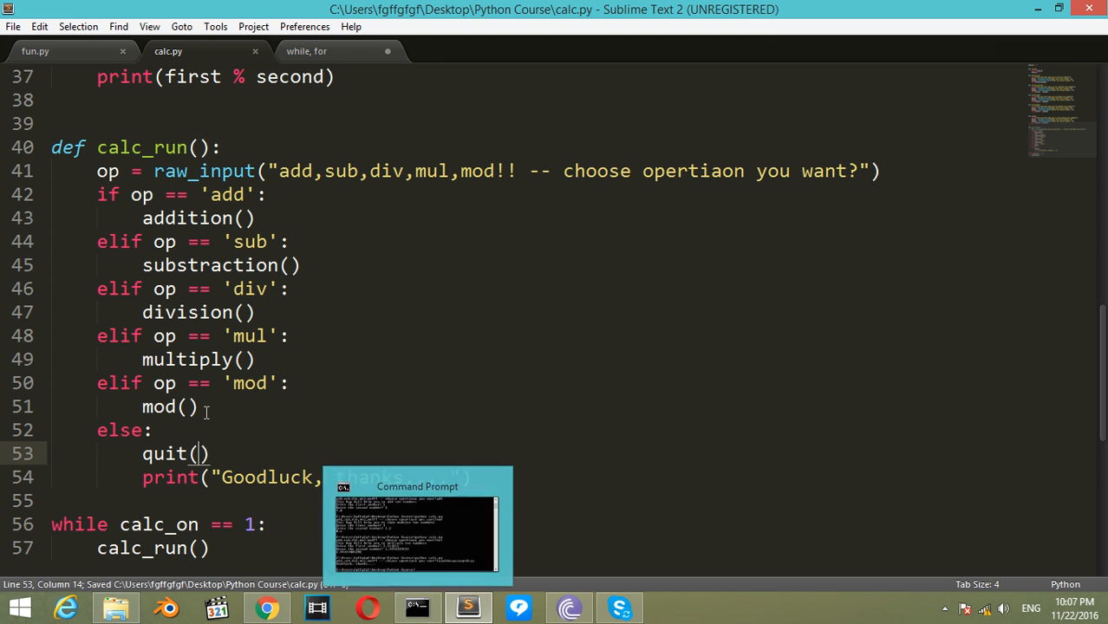
{"action": "left_click", "coordinate": [416, 606]}
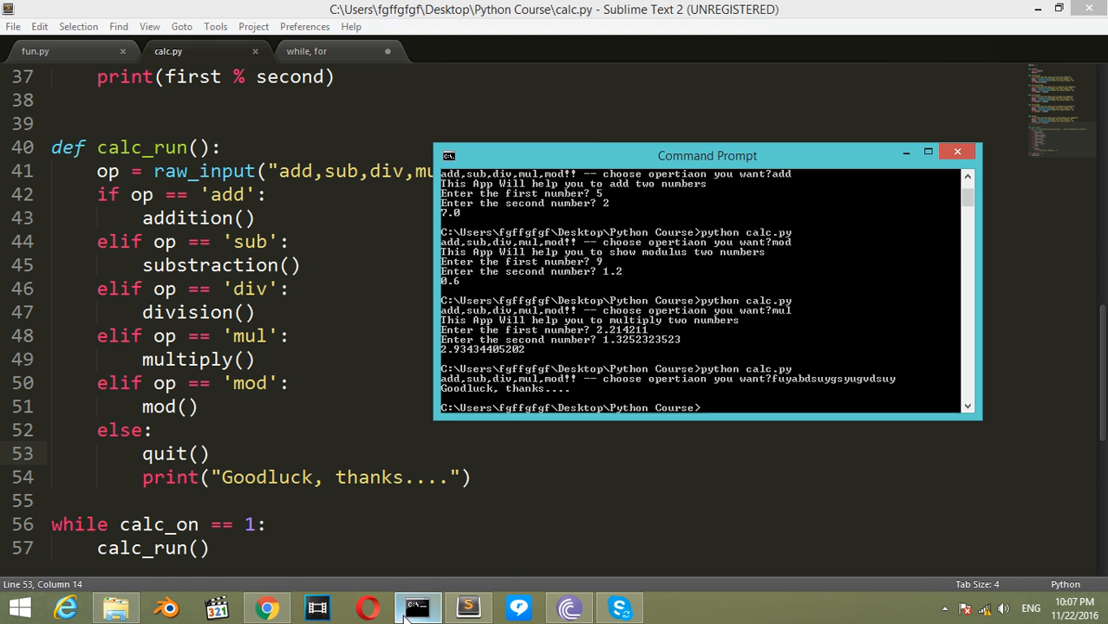
- Run calc.py and loop through add and sub with values like 111 and 1.12
{"action": "left_click_drag", "start_coordinate": [708, 156], "coordinate": [454, 167]}
{"action": "type", "text": "python calc.py"}
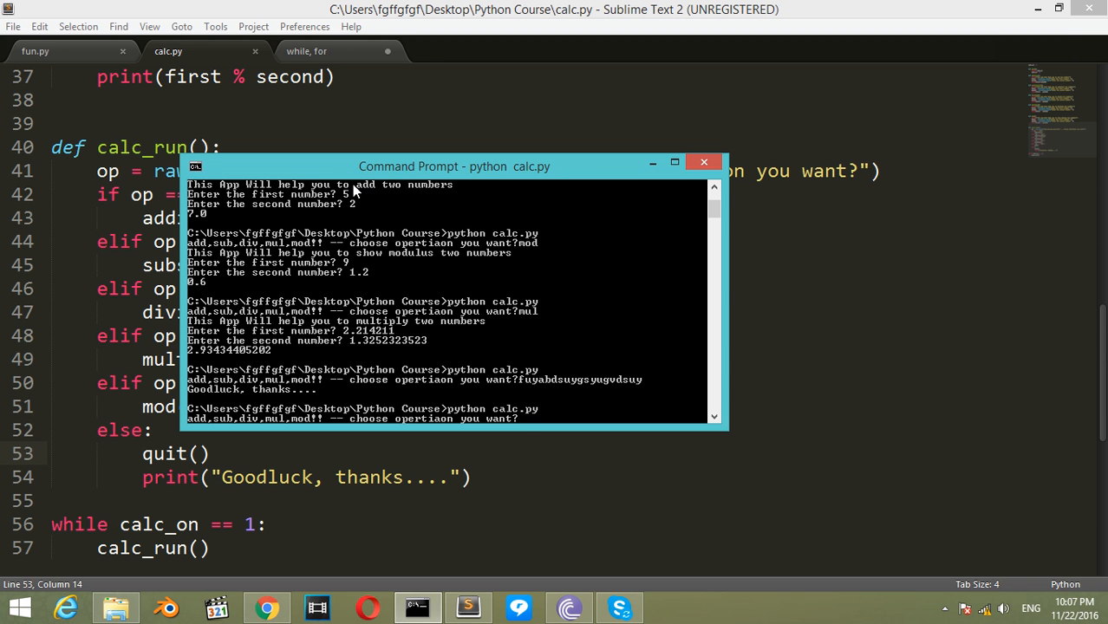
{"action": "type", "text": "add"}
{"action": "type", "text": "2.4"}
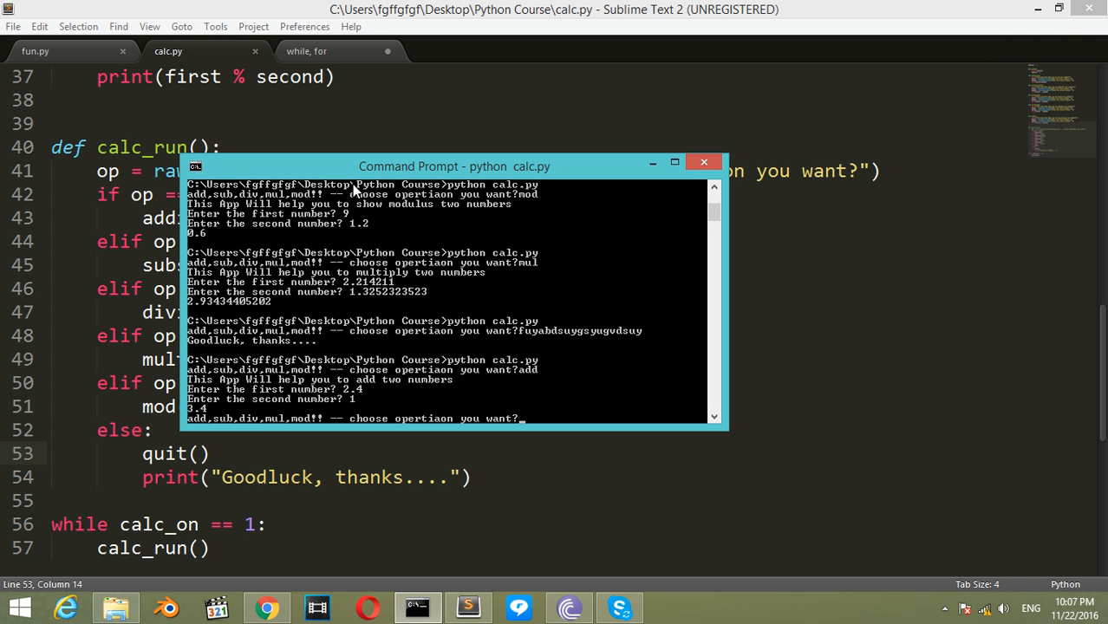
{"action": "type", "text": "sub"}
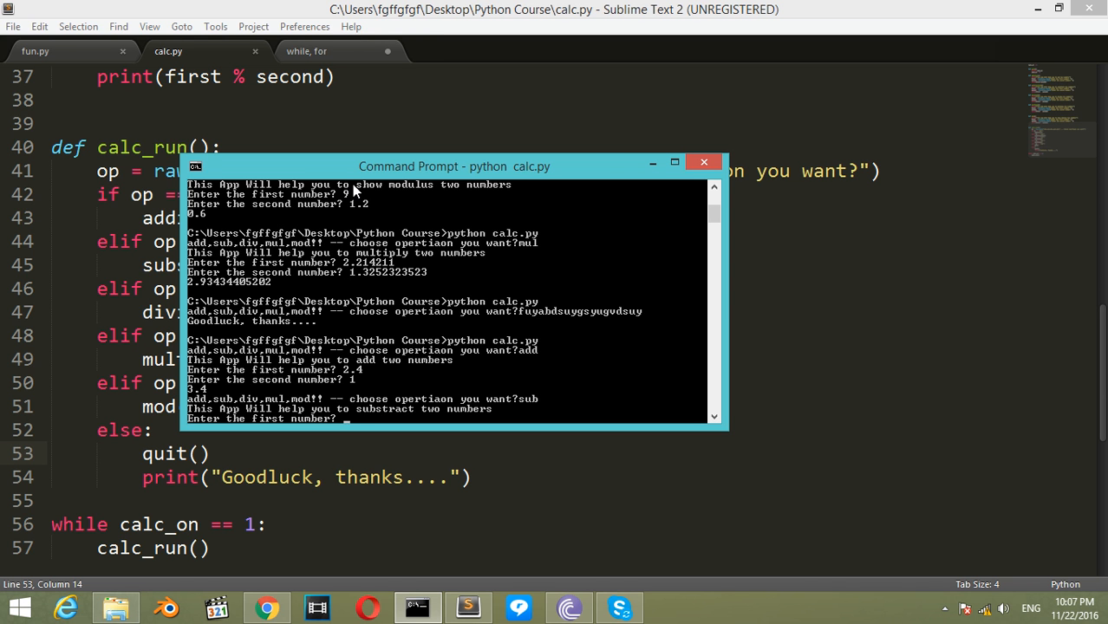
{"action": "type", "text": "111"}
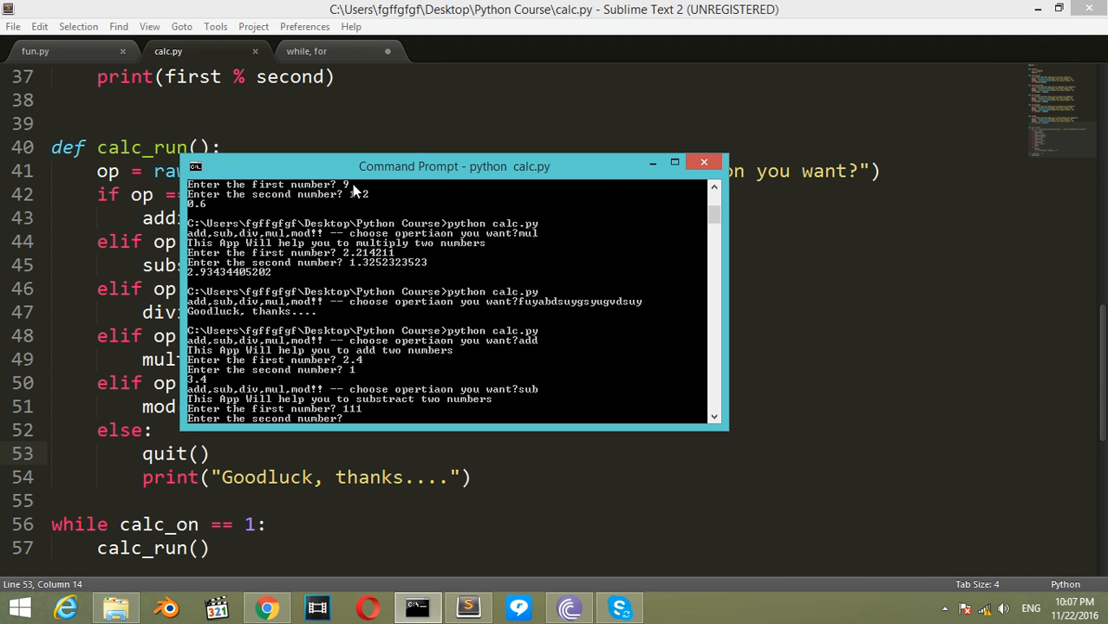
{"action": "type", "text": "1.12121"}
{"action": "type", "text": "mul"}
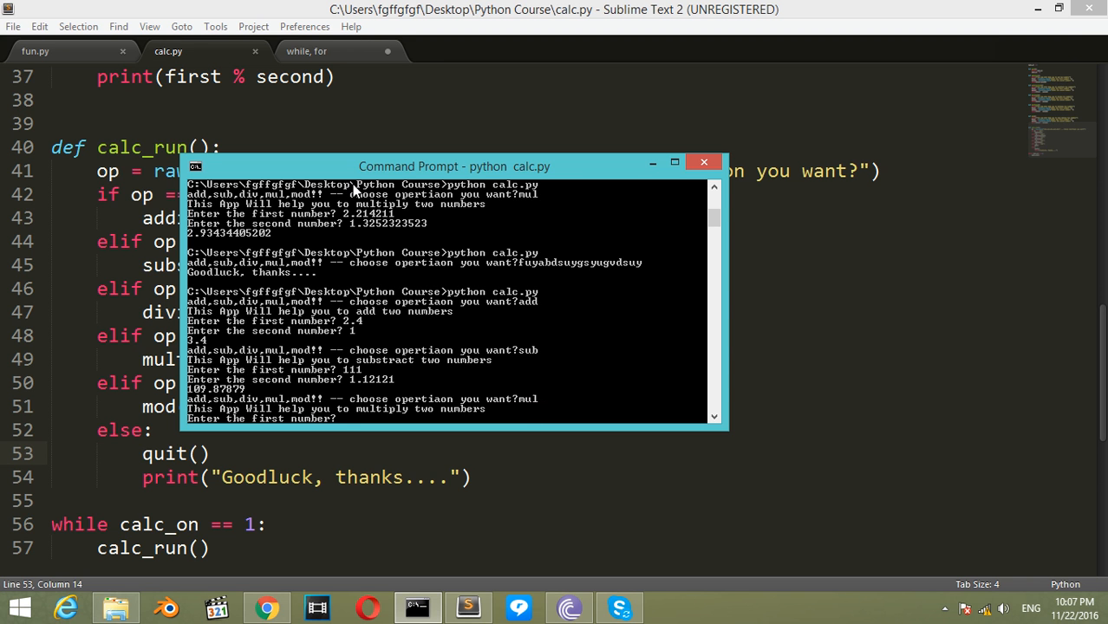
- Continue with mul and mod (3.5, 321312312312.2, 44), then enter 'go' to get the goodbye and exit
{"action": "type", "text": "3.5"}
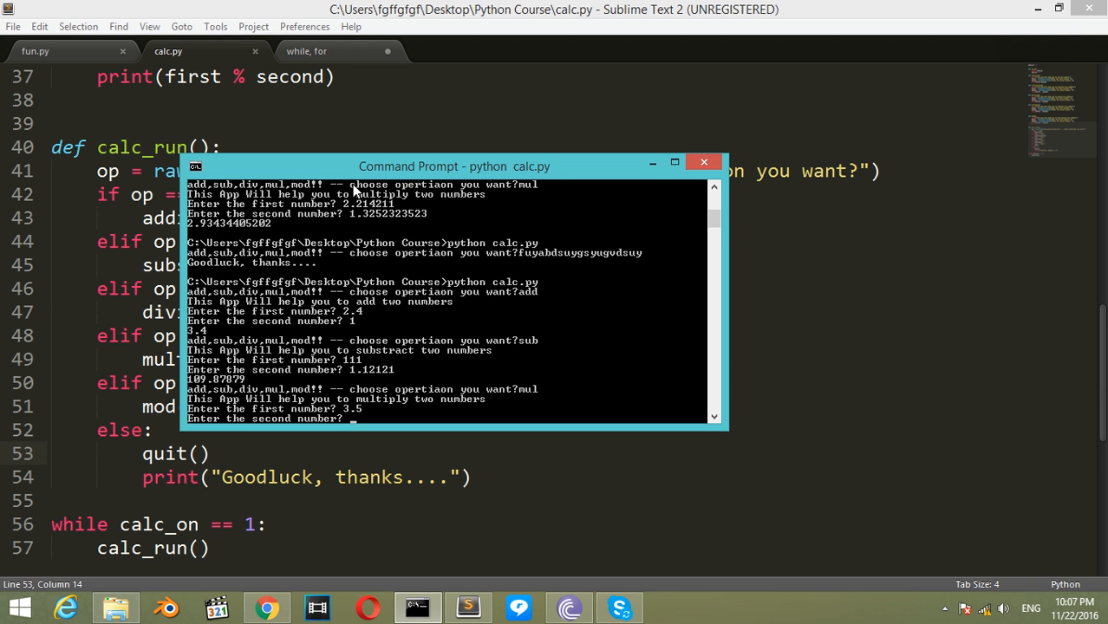
{"action": "type", "text": "321312312312.22421421"}
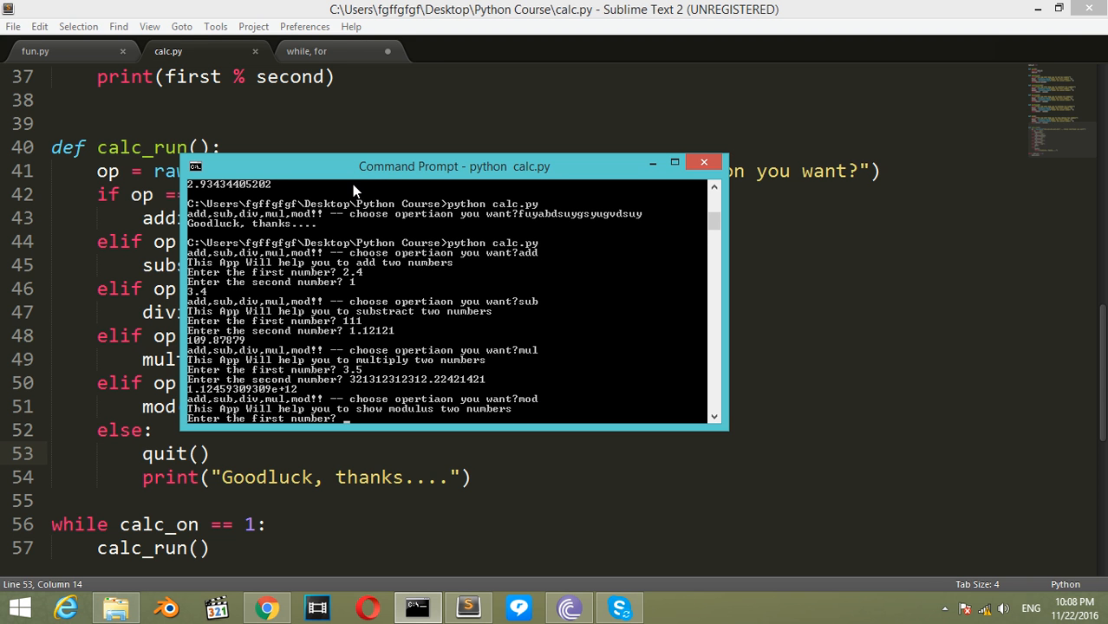
{"action": "type", "text": "44"}
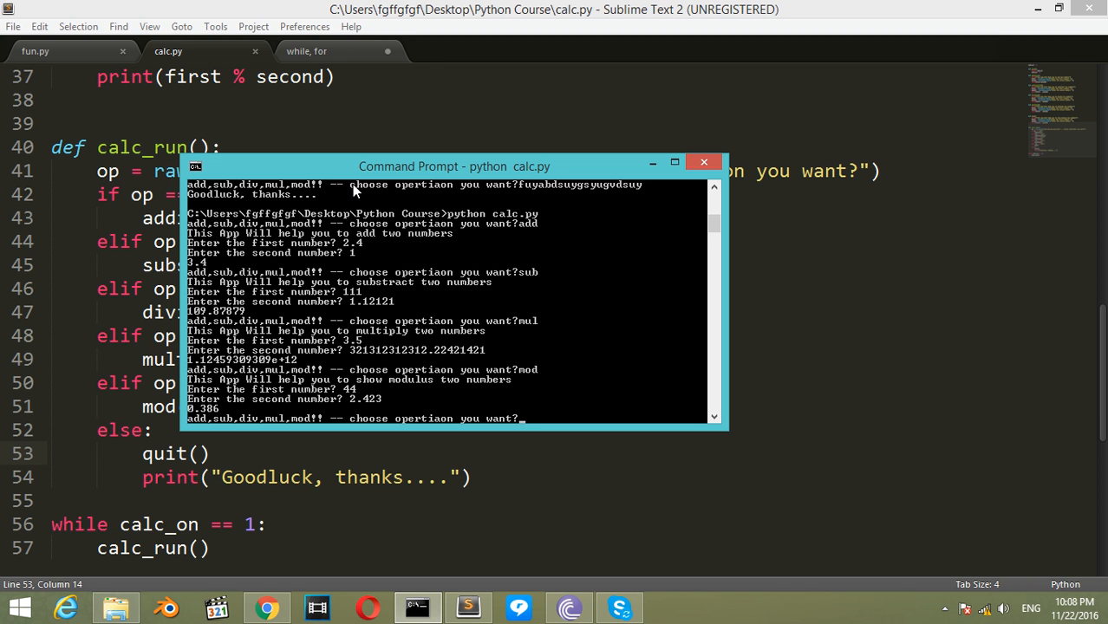
{"action": "type", "text": "go"}
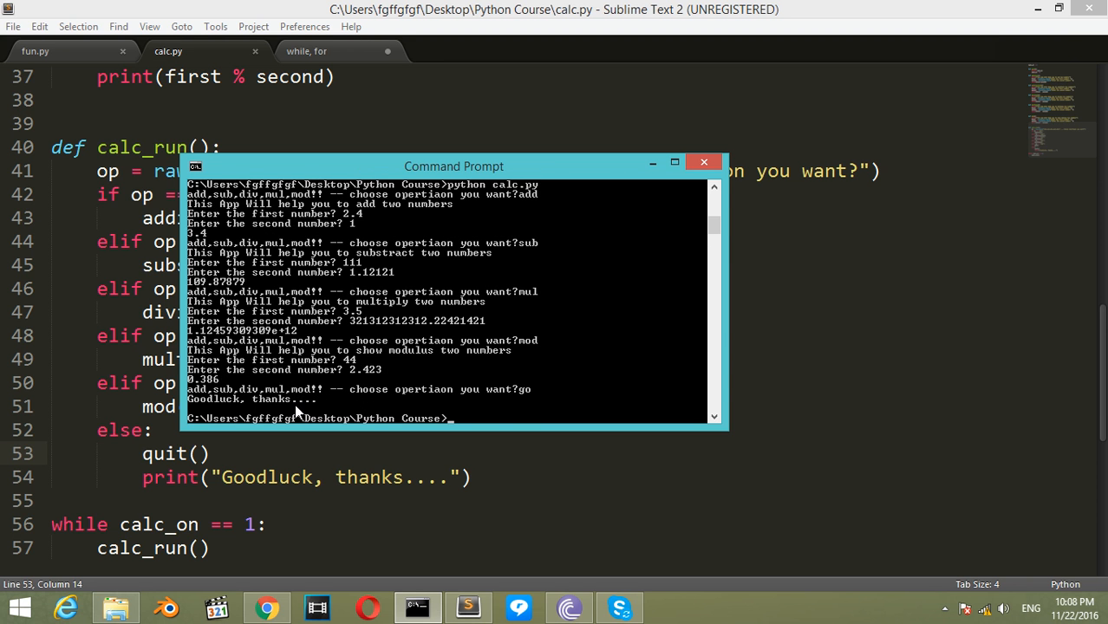
{"action": "mouse_move", "coordinate": [218, 19]}
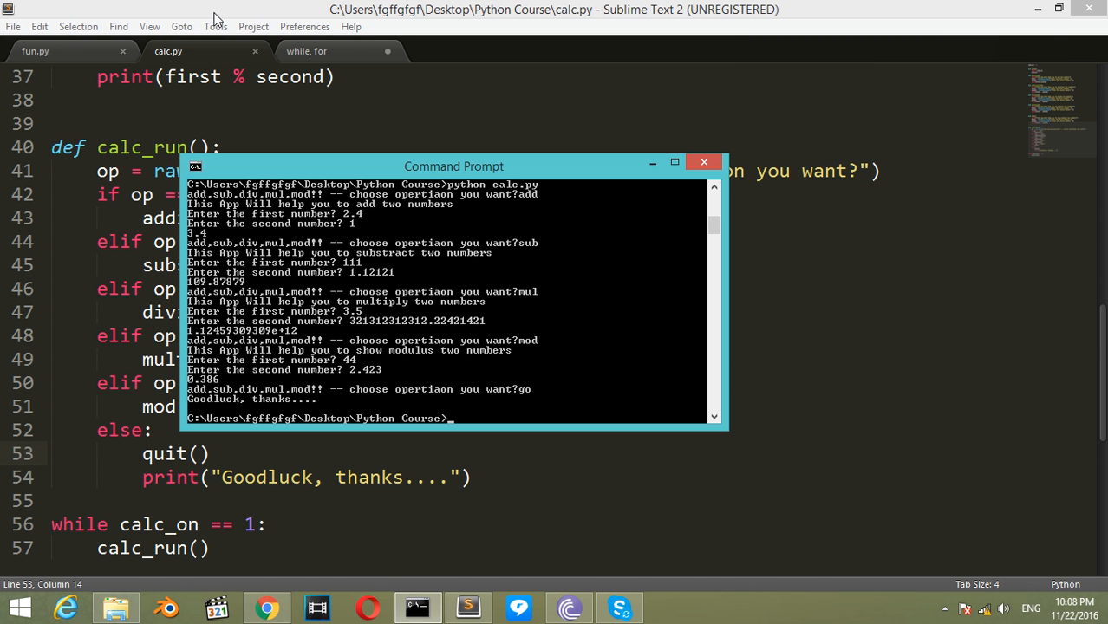
- Scroll through the finished calc.py from calc_on and quit() to the while loop, then switch to the YouTube channel page
{"action": "left_click", "coordinate": [704, 161]}
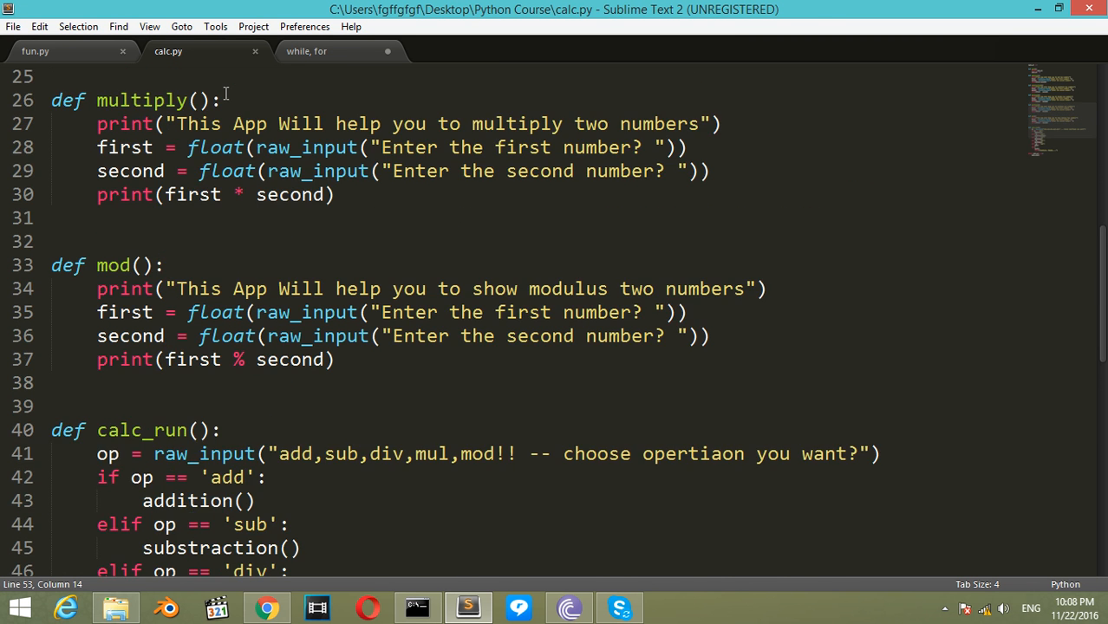
{"action": "scroll", "scroll_direction": "down", "scroll_amount": 3}
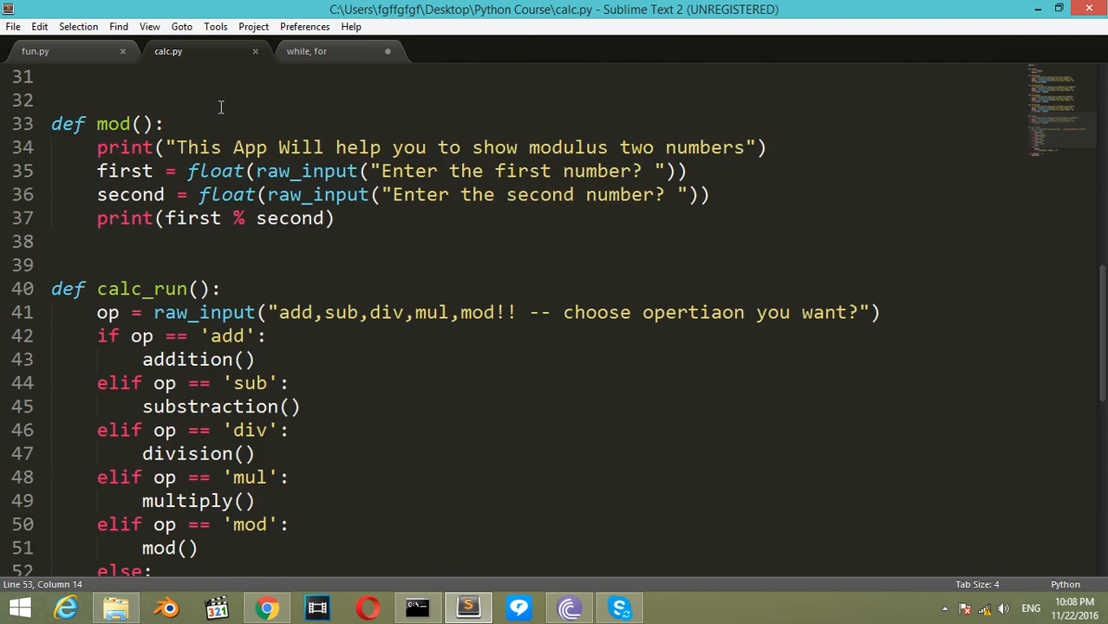
{"action": "scroll", "scroll_direction": "up", "scroll_amount": 3}
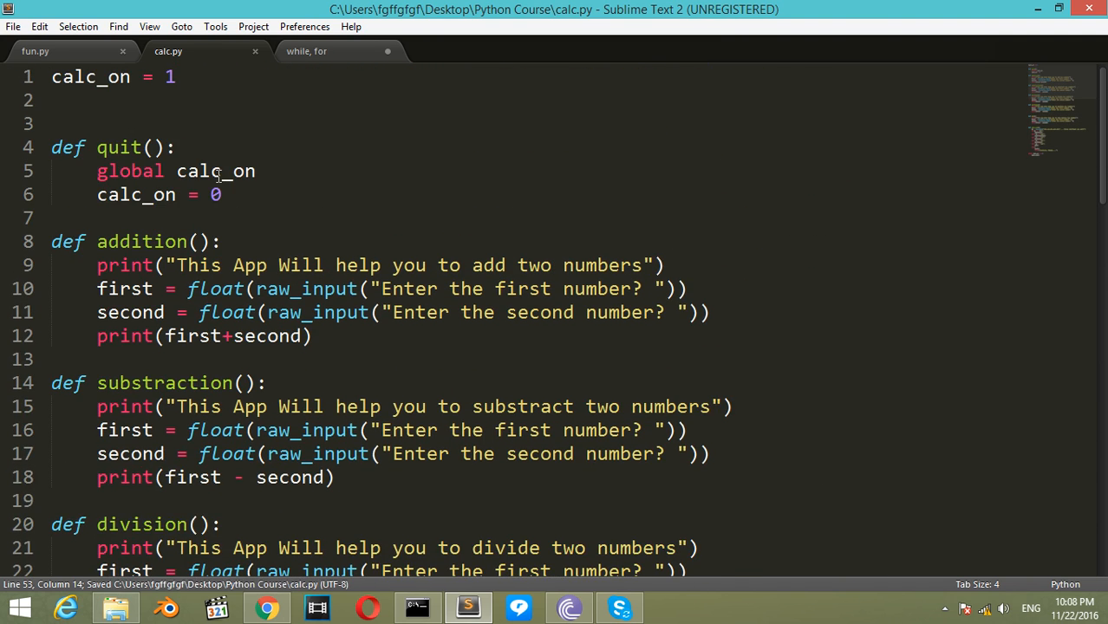
{"action": "scroll", "scroll_direction": "down", "scroll_amount": 3}
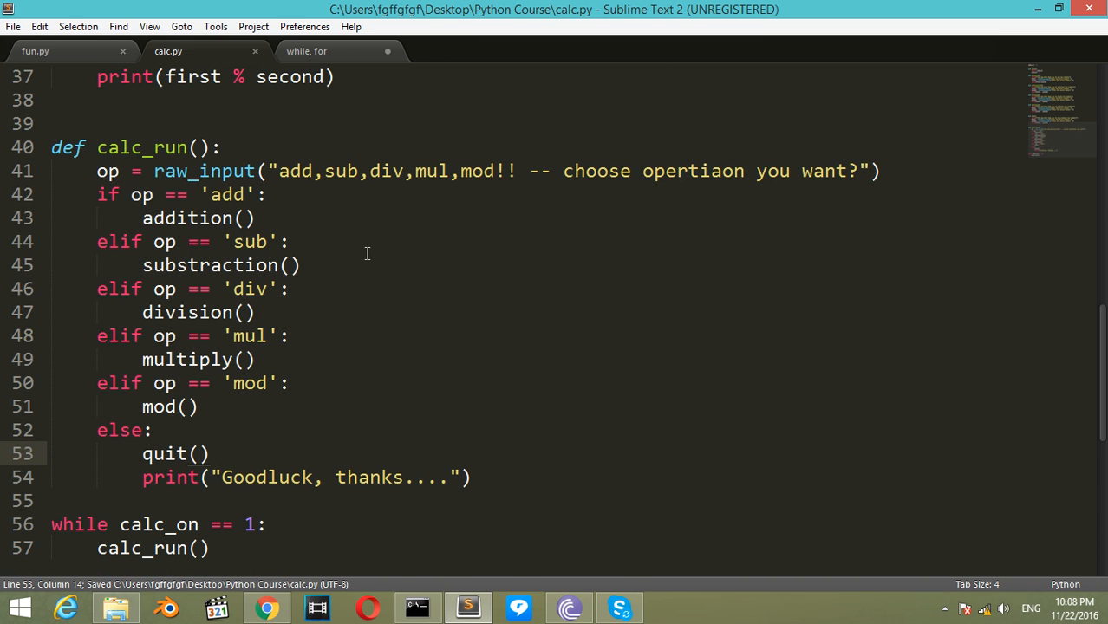
{"action": "scroll", "scroll_direction": "up", "scroll_amount": 3}
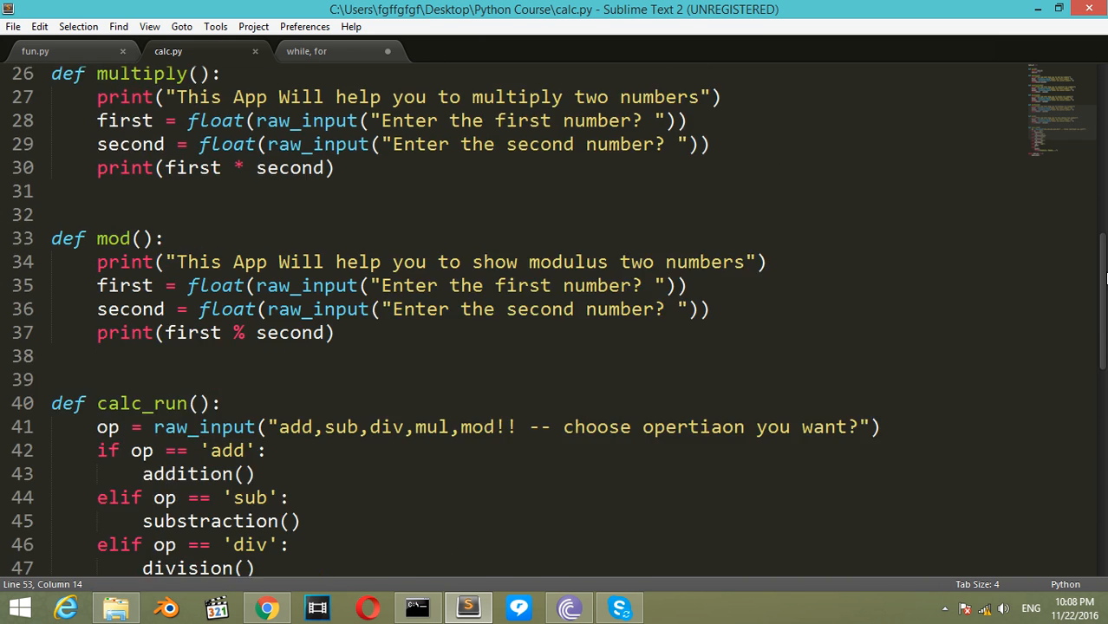
{"action": "scroll", "scroll_direction": "up", "scroll_amount": 3}
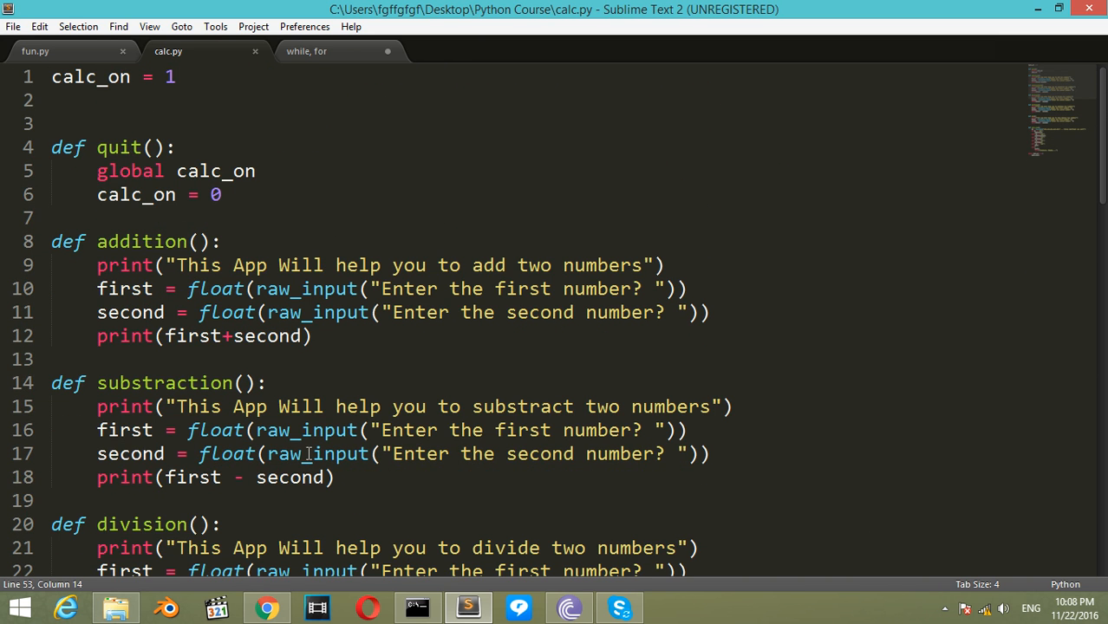
{"action": "left_click", "coordinate": [267, 607]}
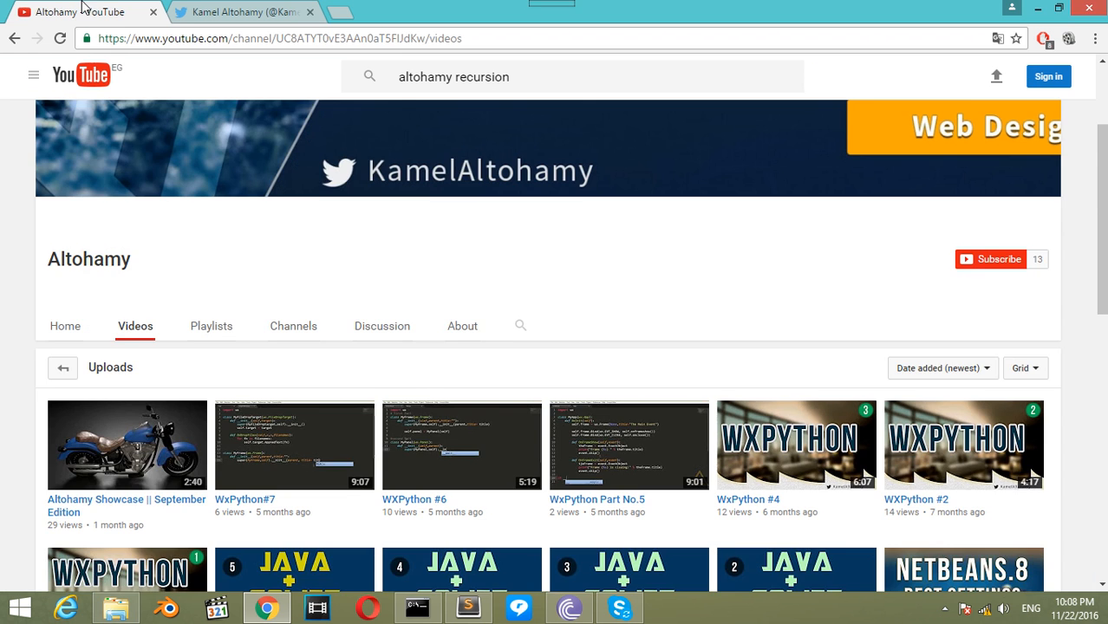
{"action": "scroll", "scroll_direction": "down", "scroll_amount": 3}
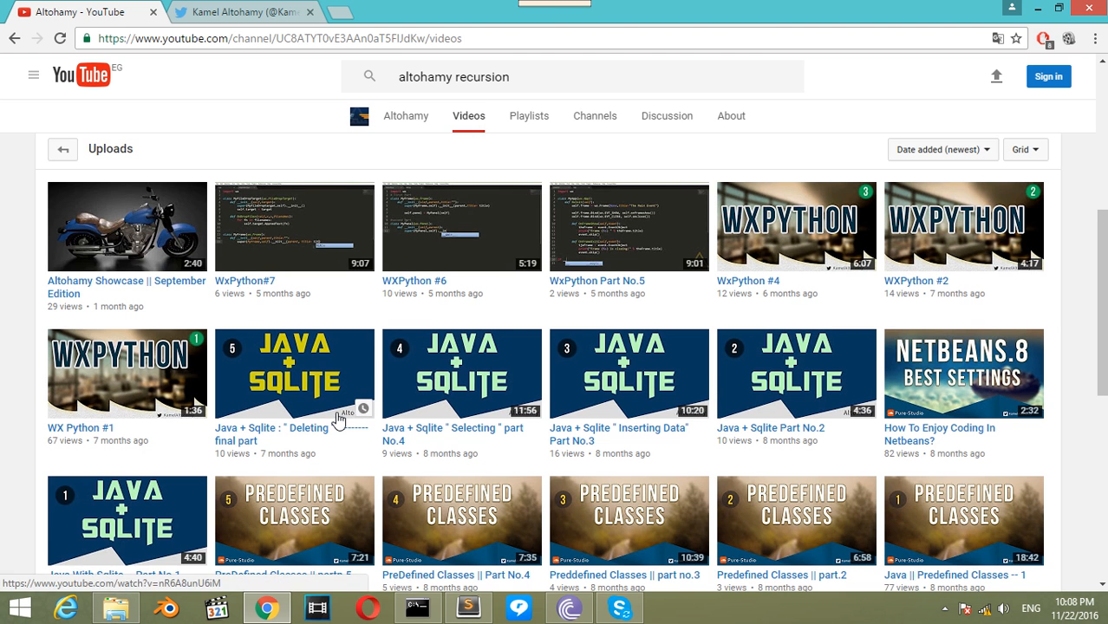
{"action": "scroll", "scroll_direction": "up", "scroll_amount": 3}
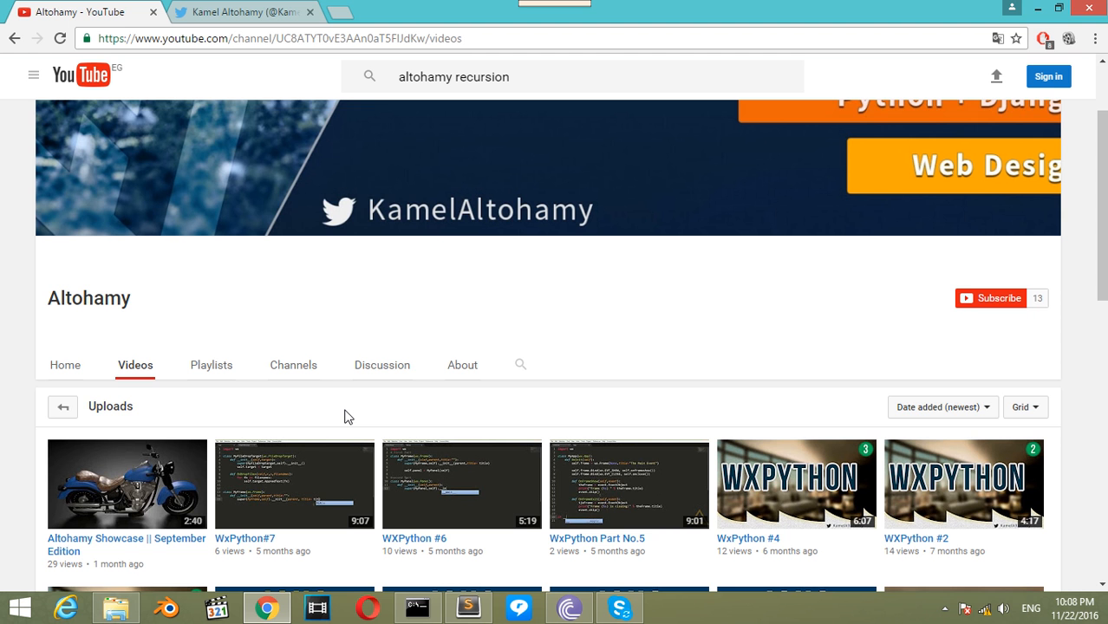
{"action": "scroll", "scroll_direction": "up", "scroll_amount": 3}
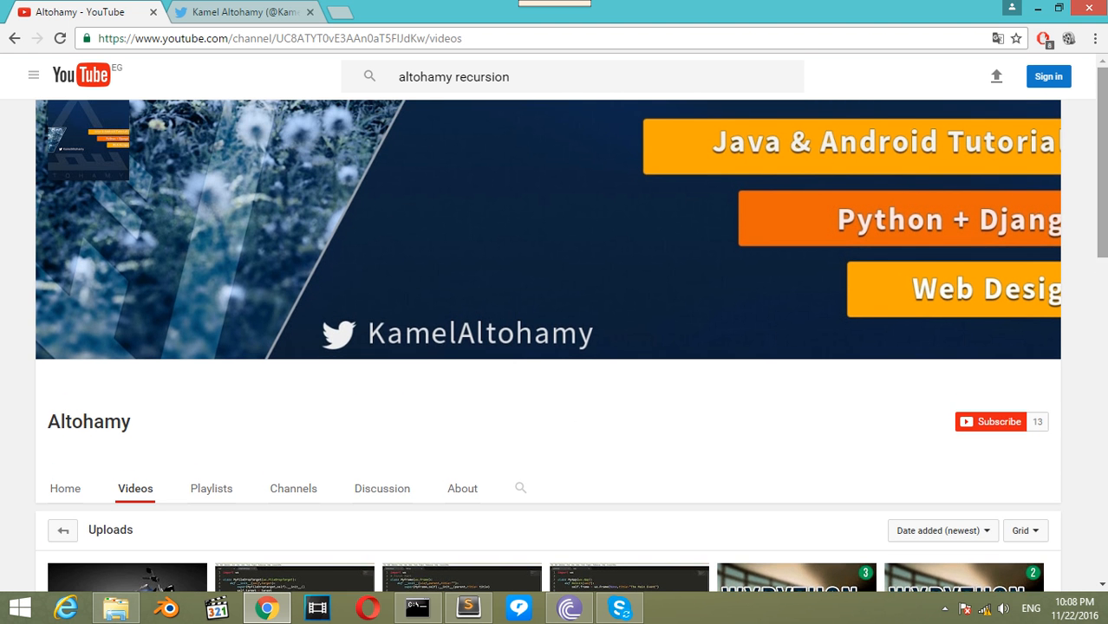
{"action": "mouse_move", "coordinate": [985, 402]}
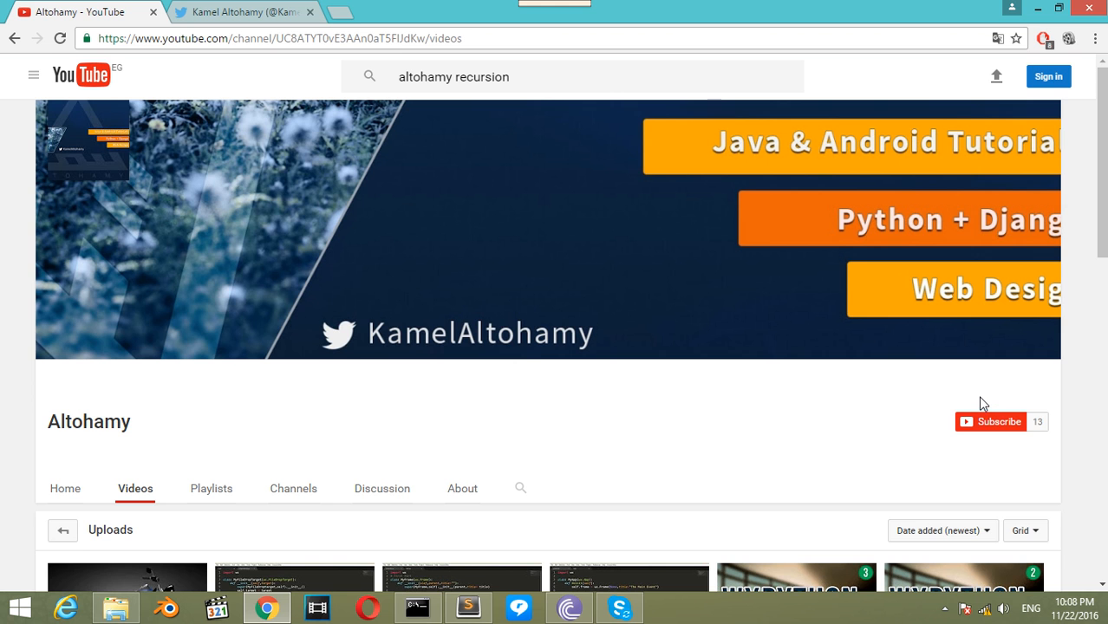